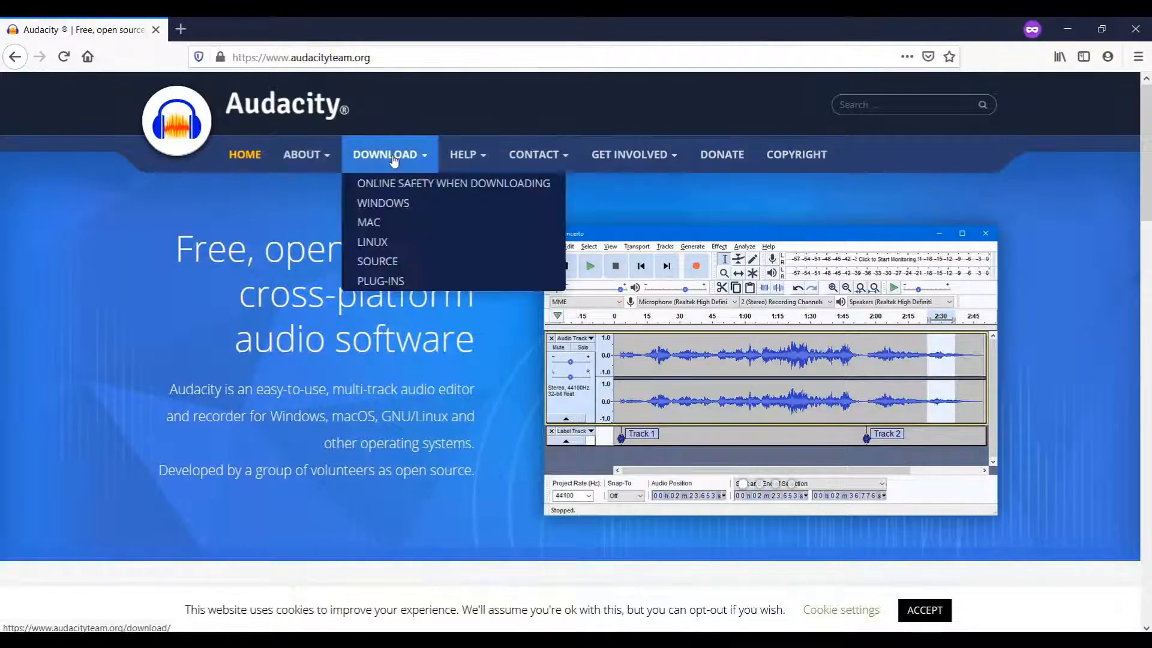
Step: Download the Windows Audacity installer and run setup with a desktop shortcut
click(383, 203)
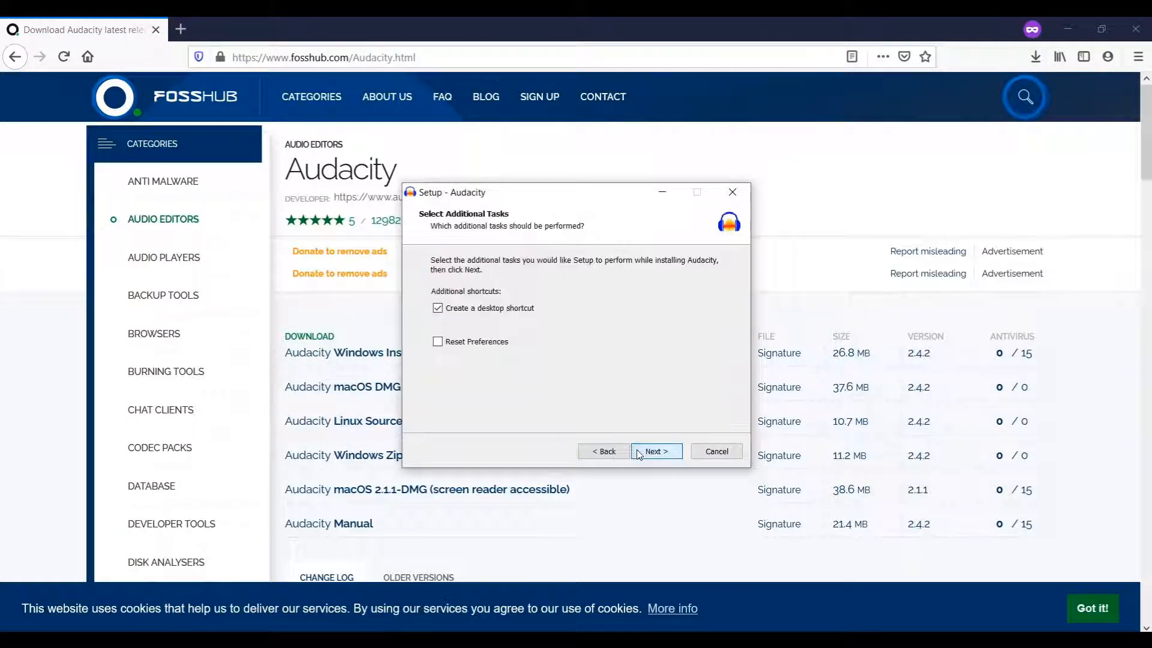
click(653, 451)
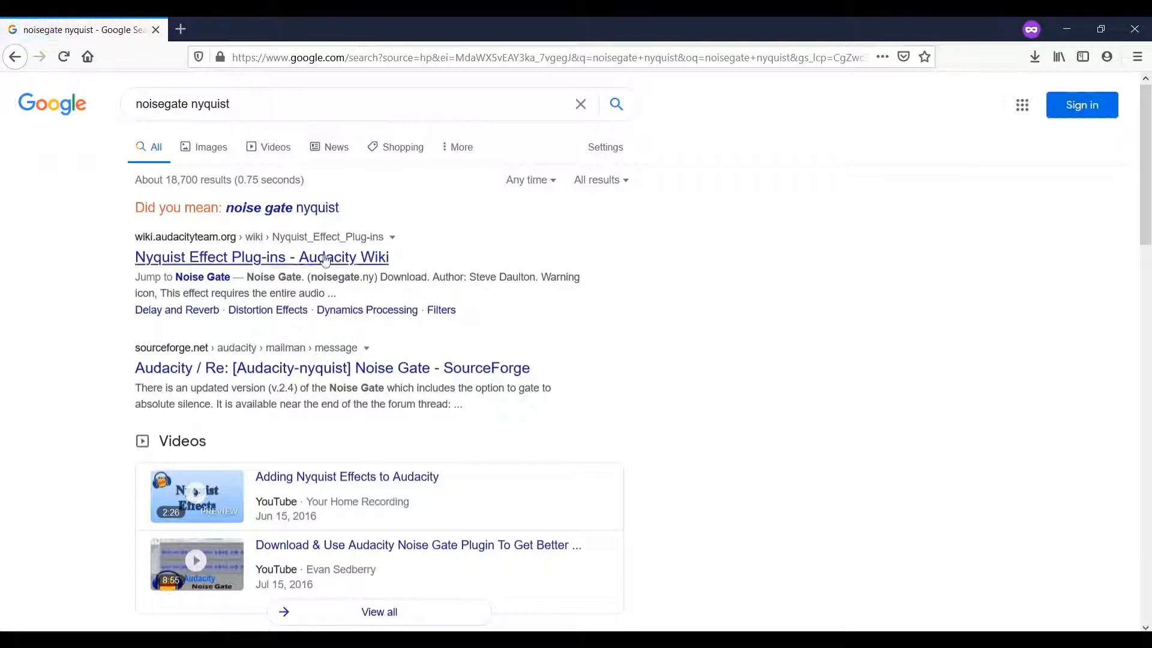
Step: Save the Noise Gate plug-in (Noisegate.ny) from the Nyquist Effect Plug-ins wiki page
click(262, 258)
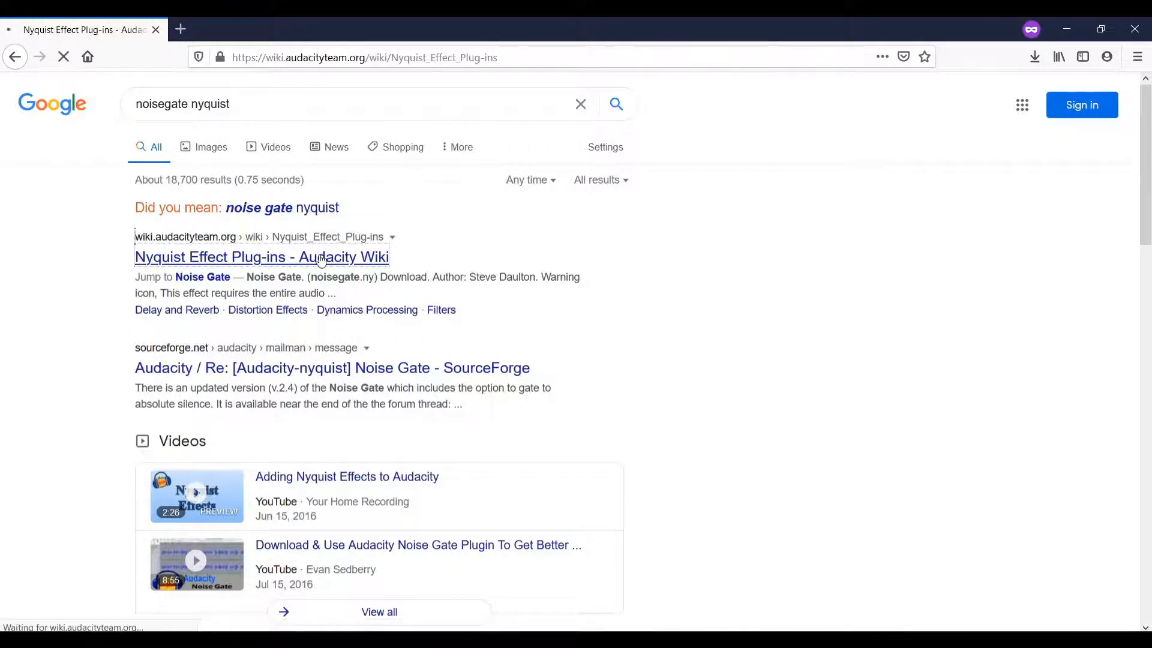
click(262, 257)
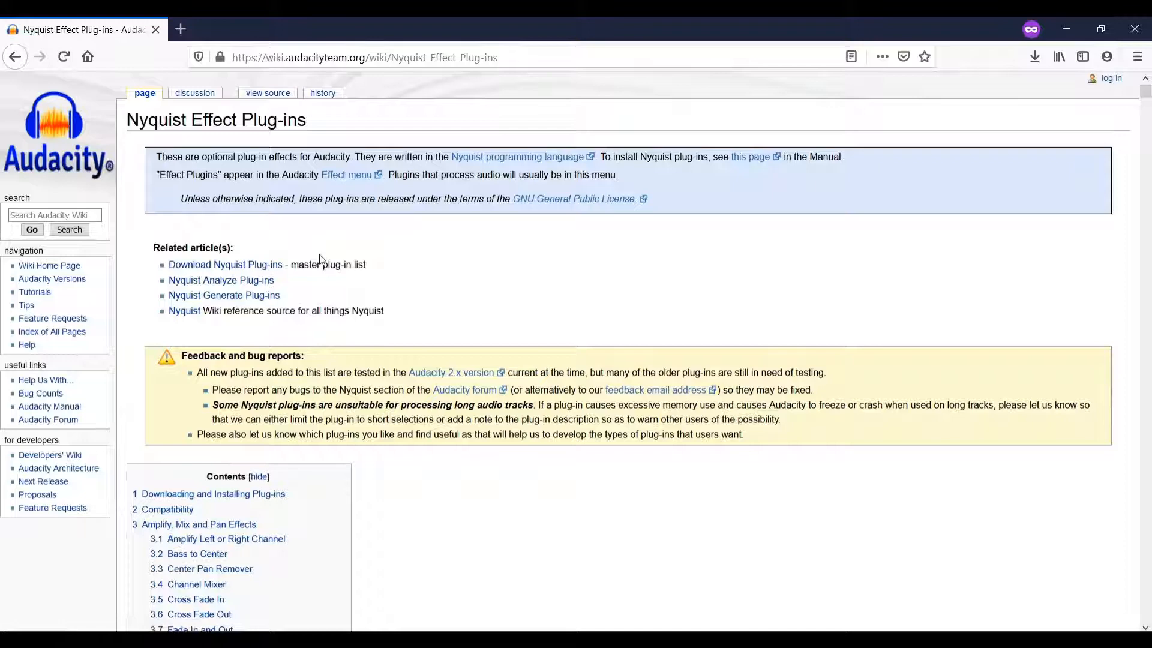
scroll(down, 3)
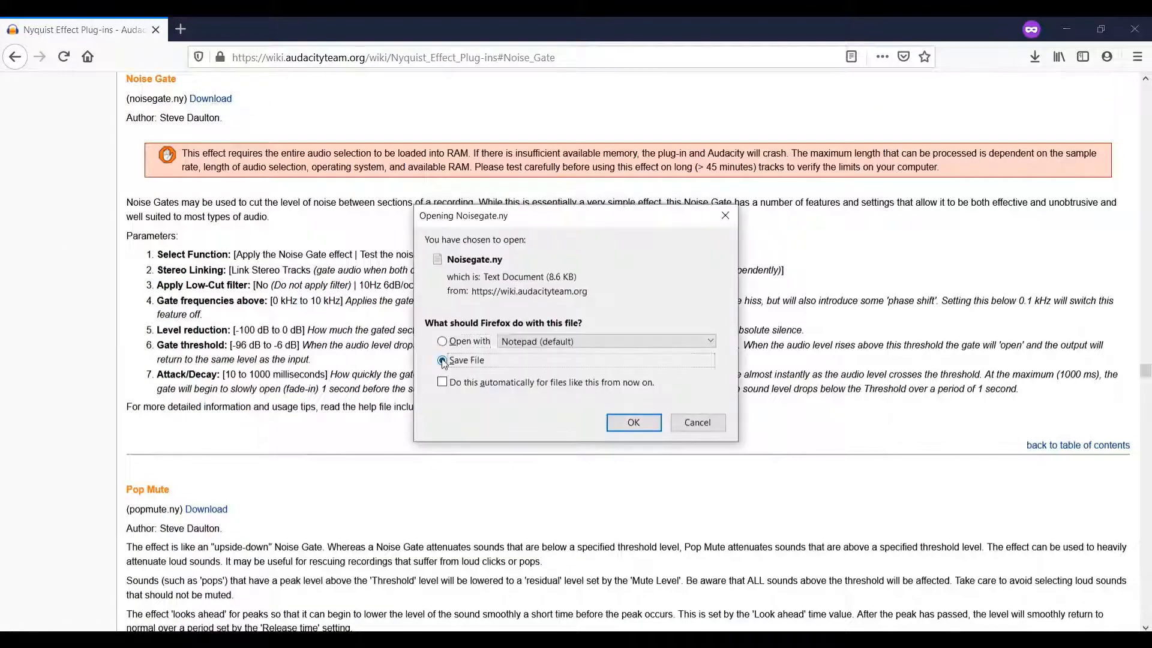
click(632, 422)
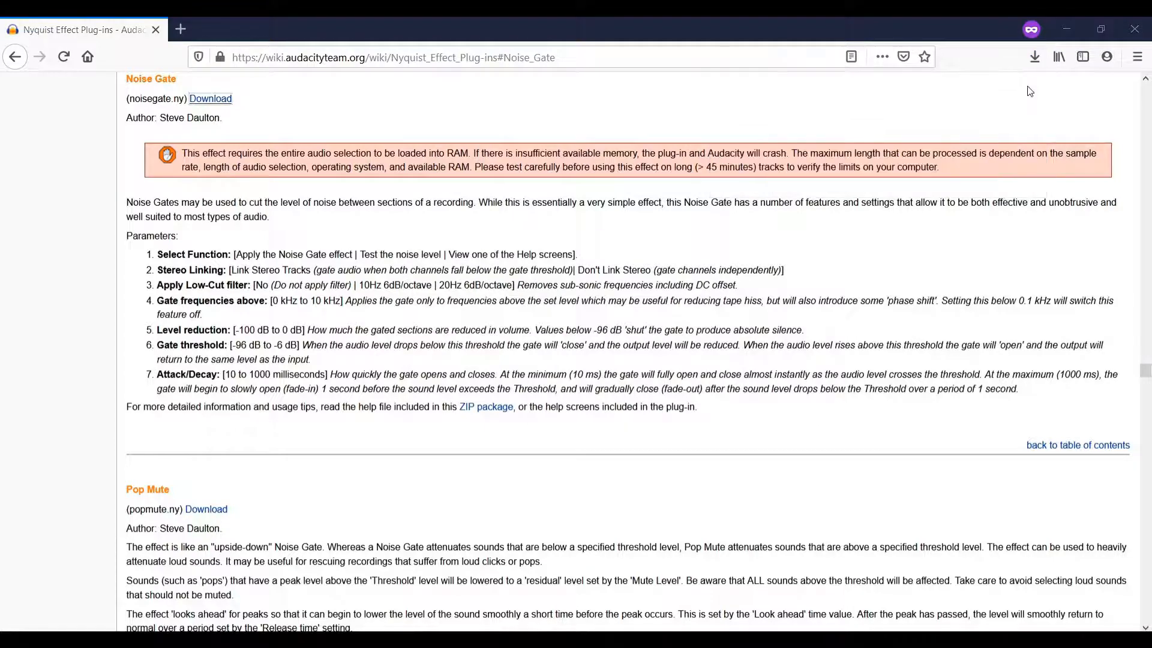
right_click(357, 246)
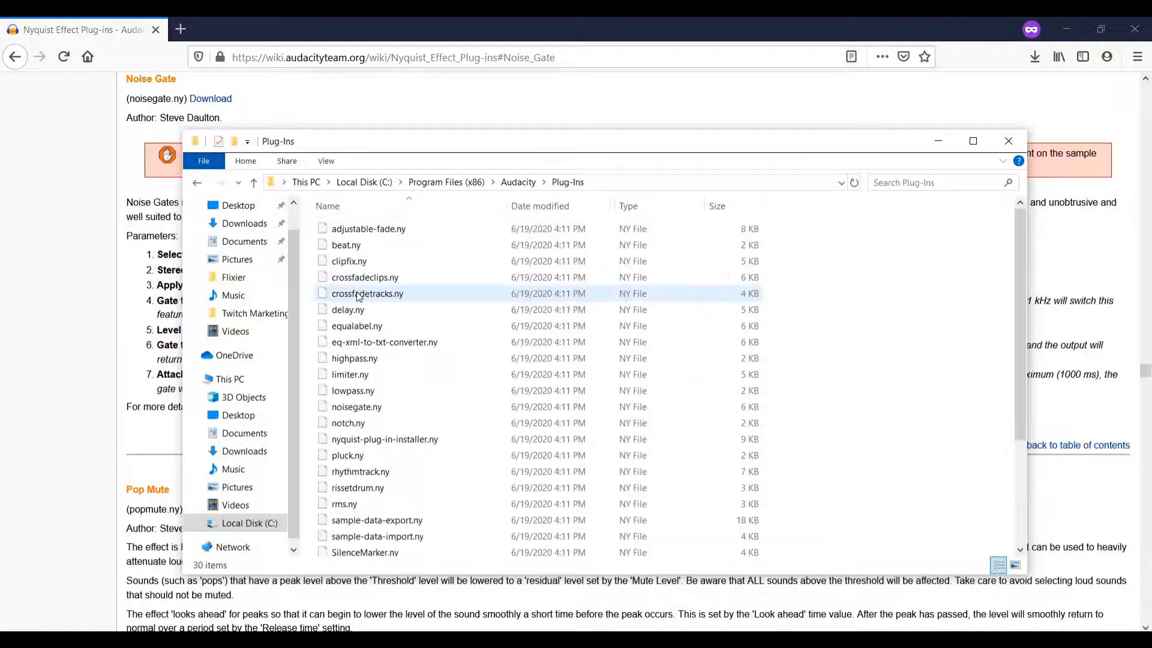
Step: Paste Noisegate.ny into Audacity\Plug-Ins, replacing the existing file with admin permission
right_click(837, 512)
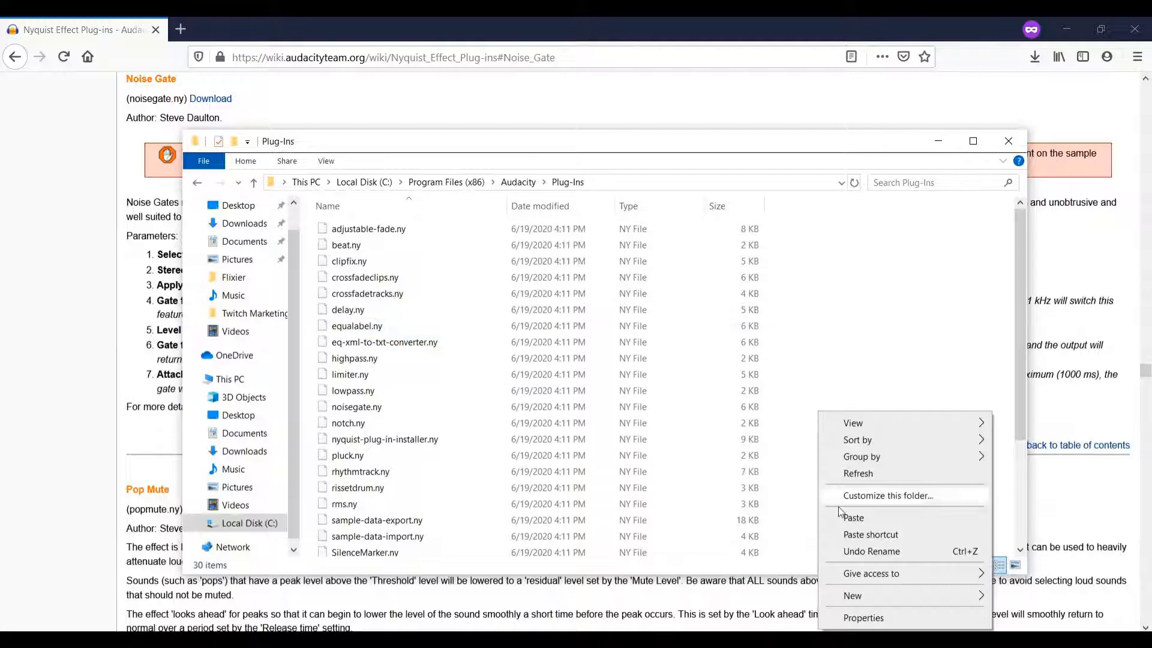
click(853, 517)
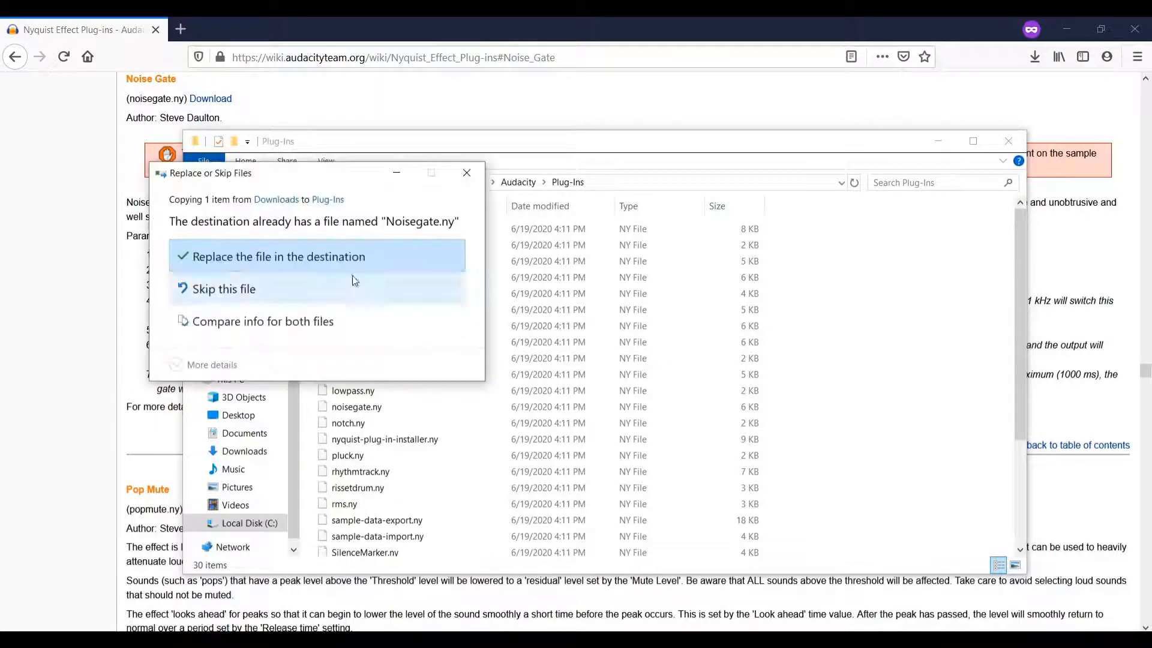
click(277, 255)
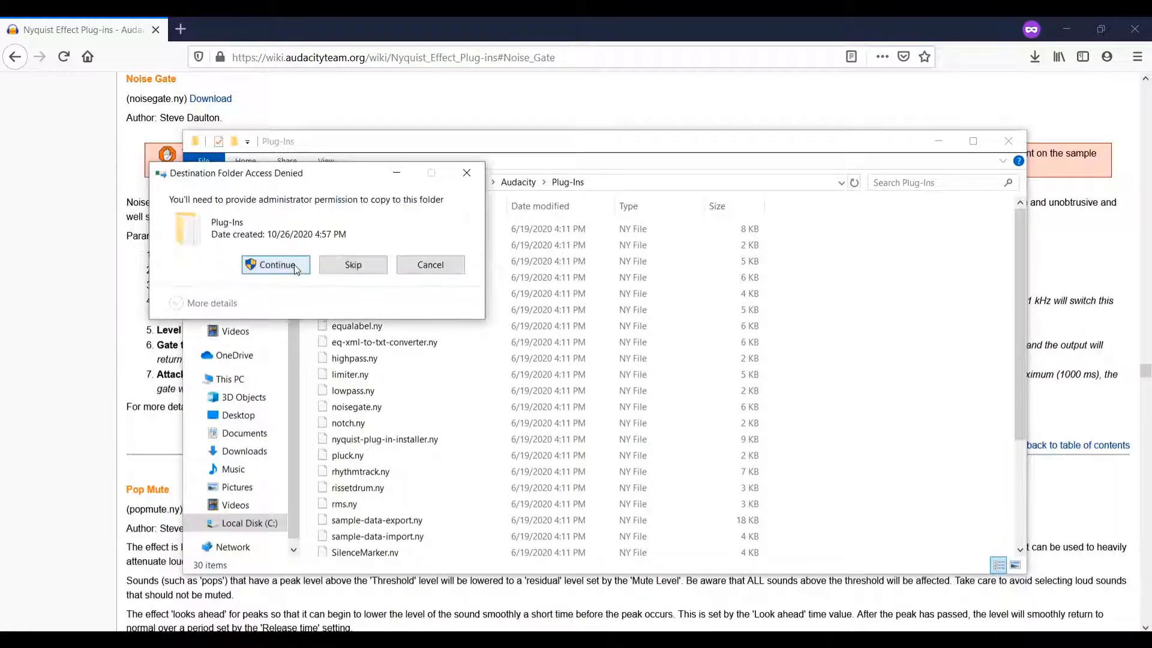
click(275, 264)
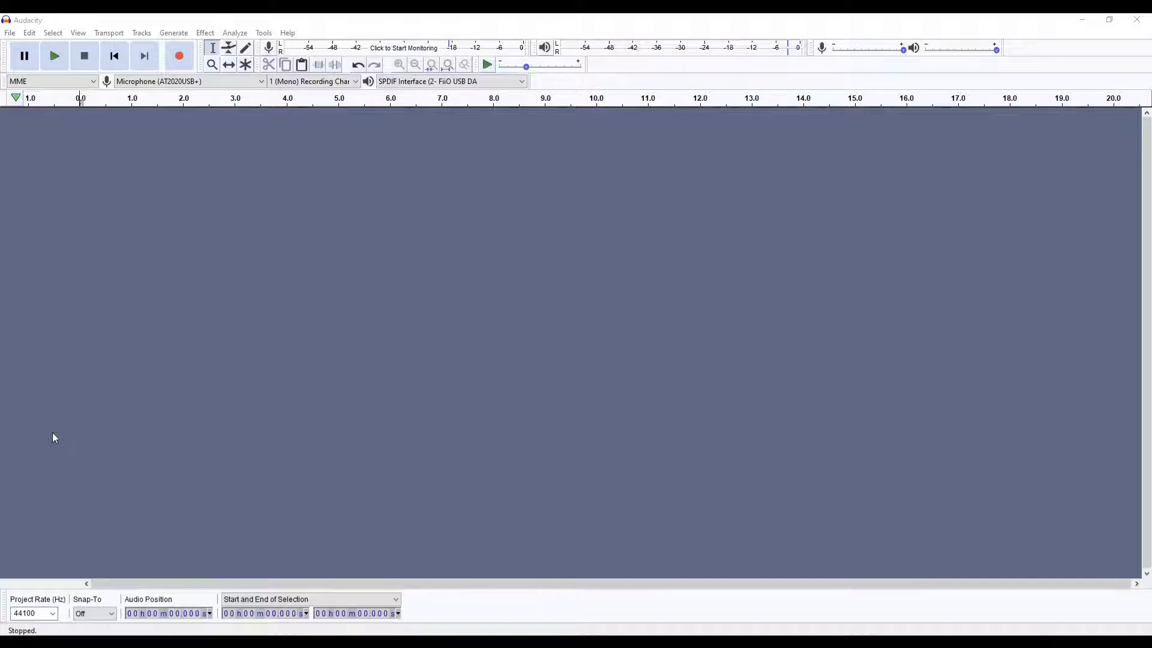
mouse_move(187, 178)
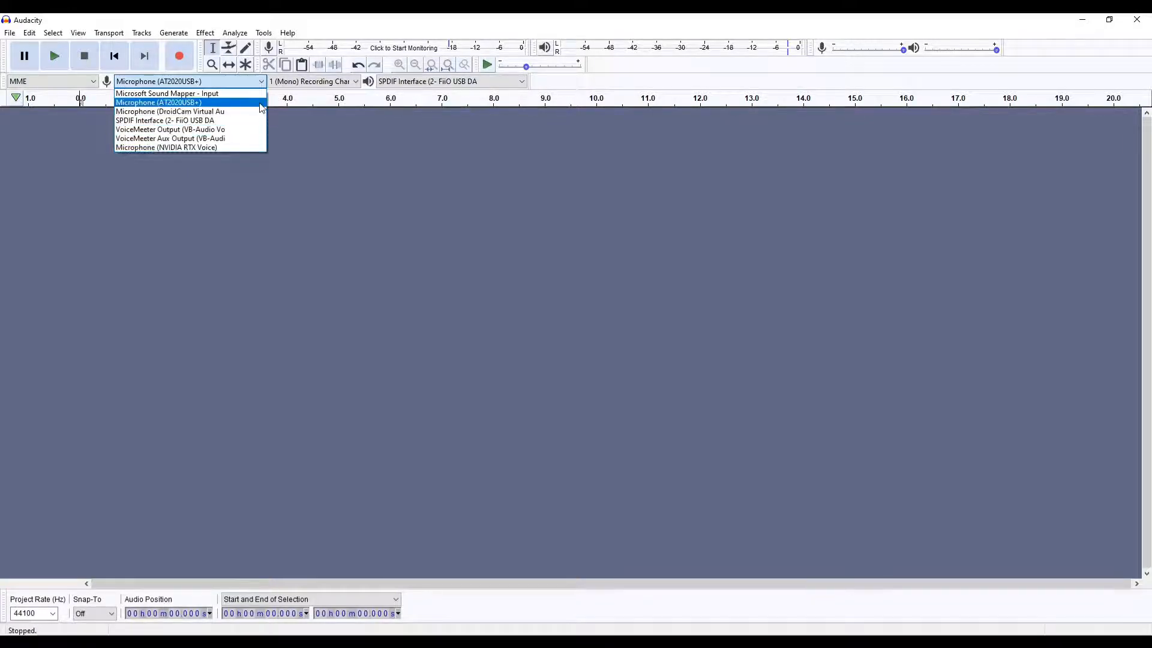
Step: Select Microphone (AT2020USB+) as the recording device and check the playback device
click(158, 102)
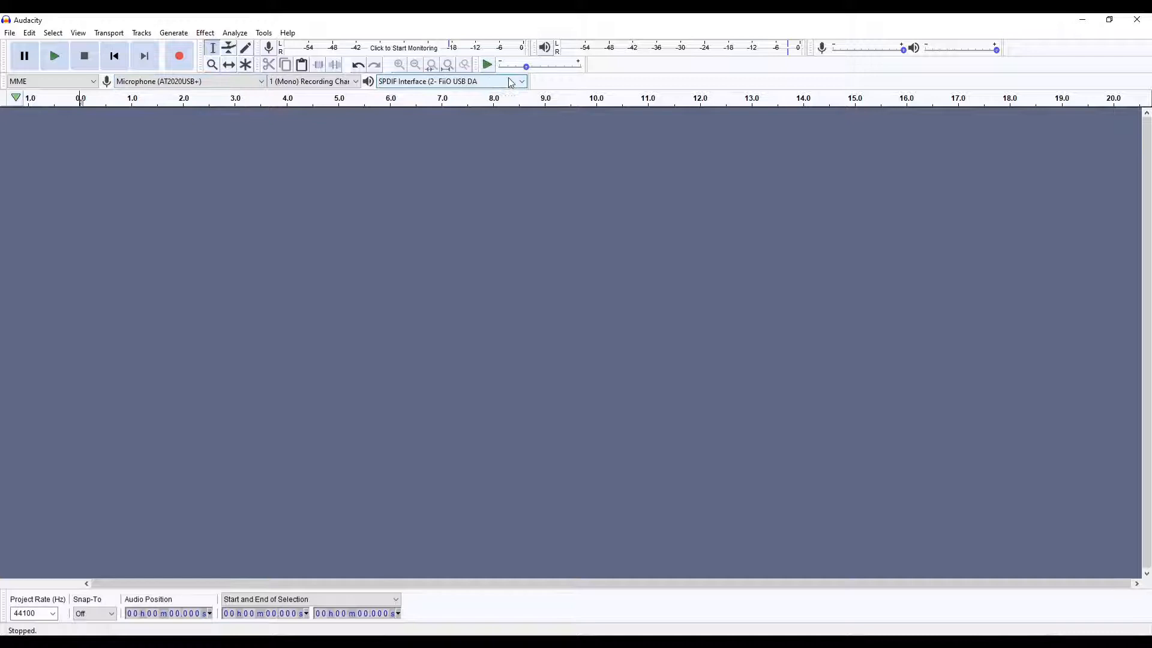
click(521, 82)
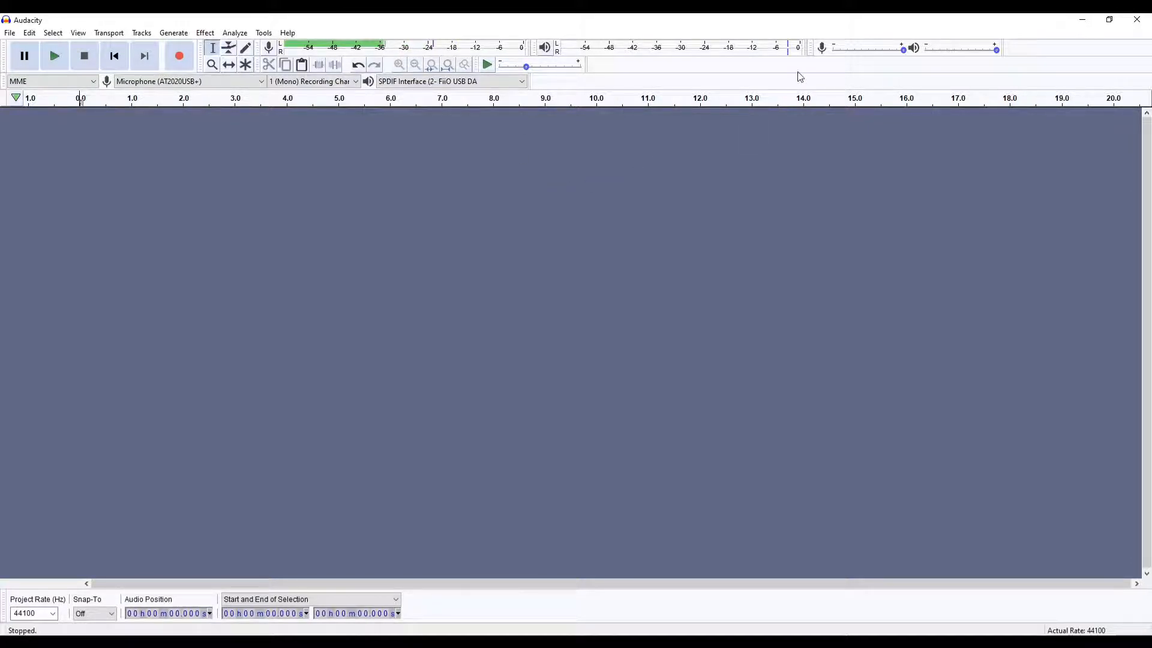
Step: Lower the Recording Volume slider from full to about 0.55
drag(905, 49, 902, 49)
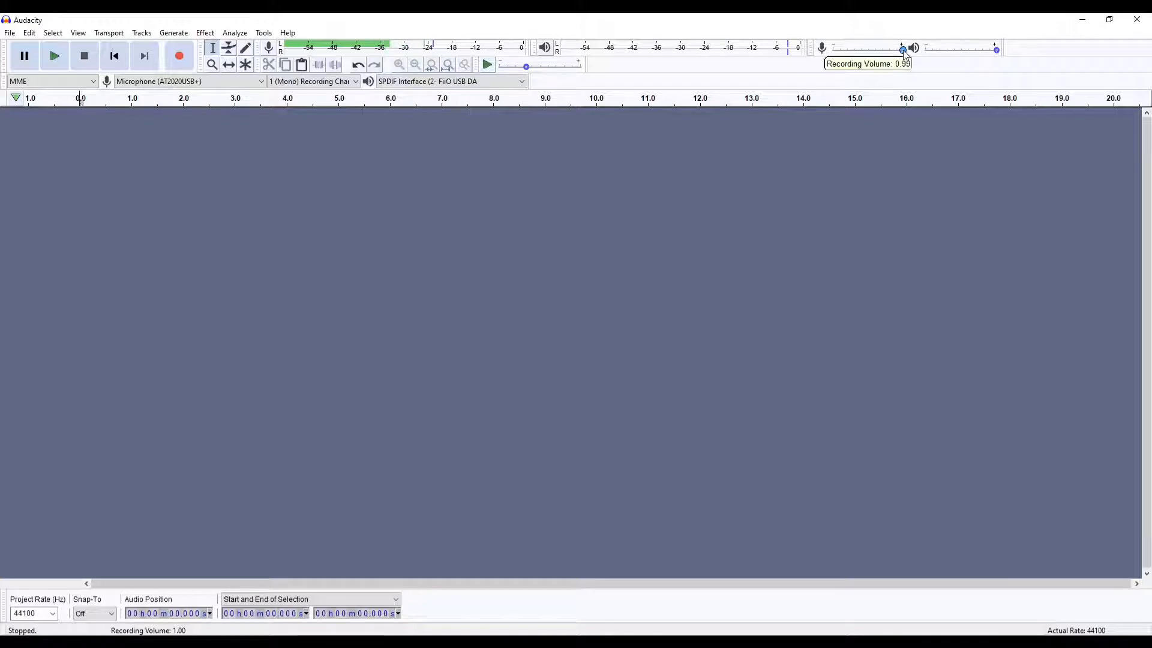
drag(902, 48, 875, 48)
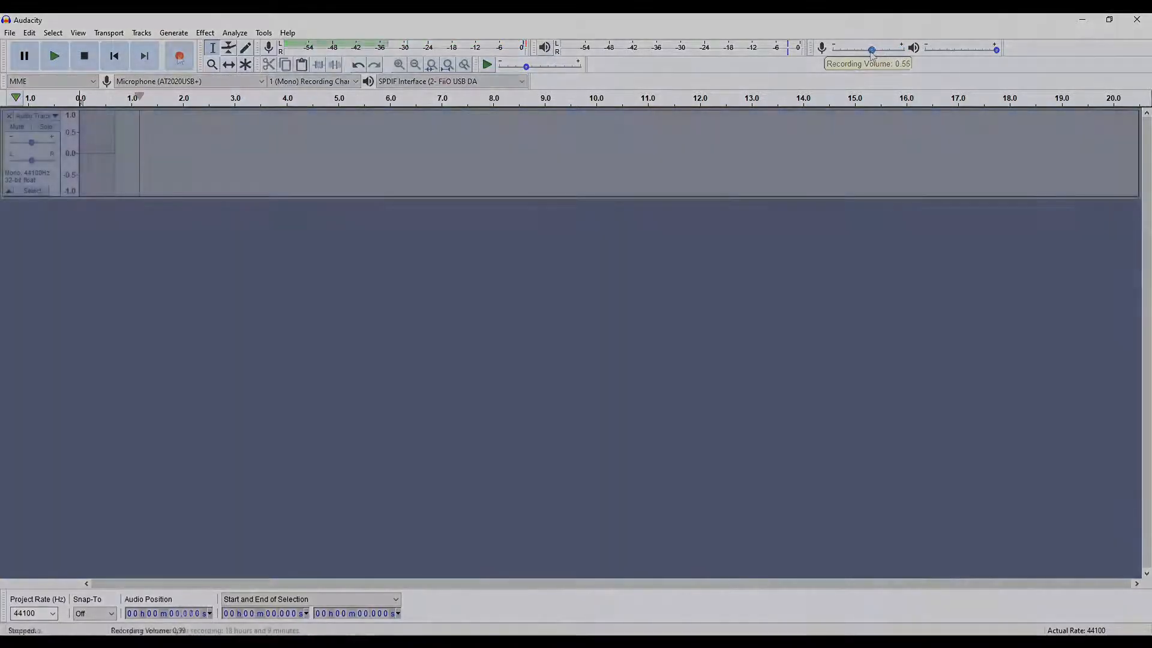
Step: Record a short test voiceover onto a new mono track, then stop
click(179, 55)
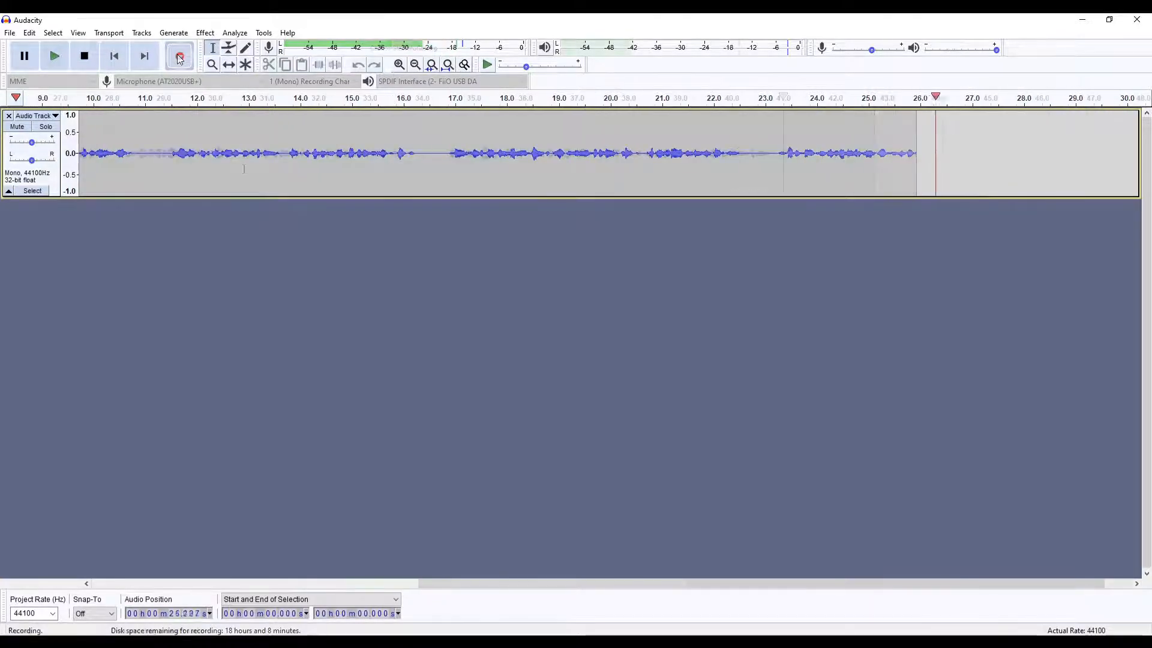
click(84, 56)
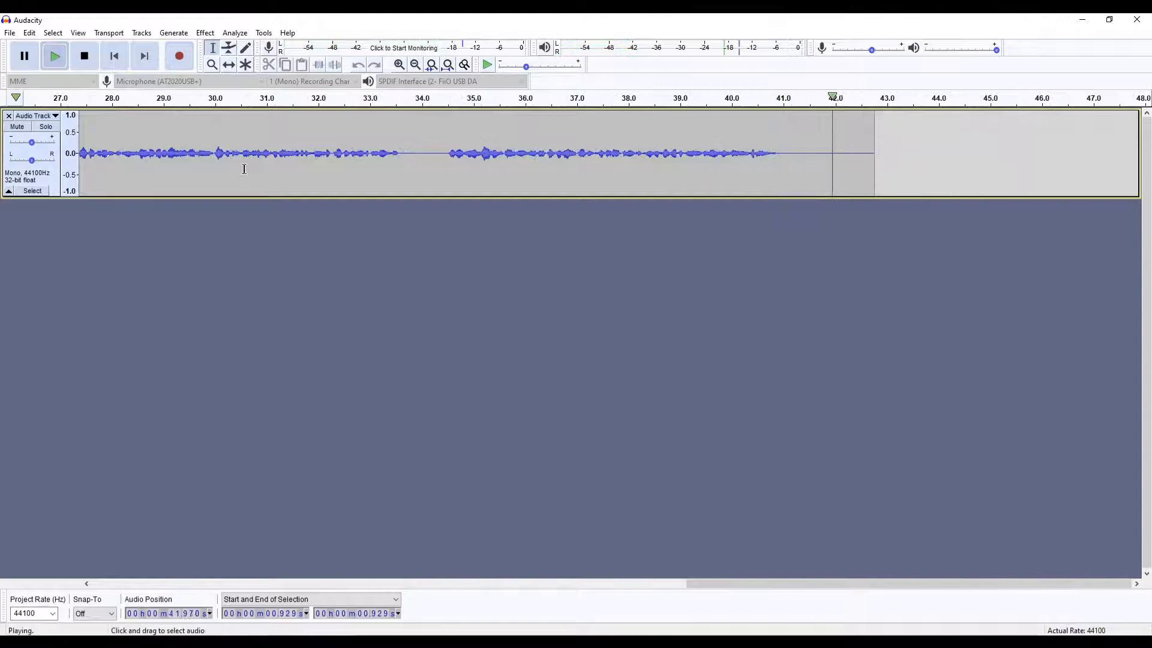
click(84, 56)
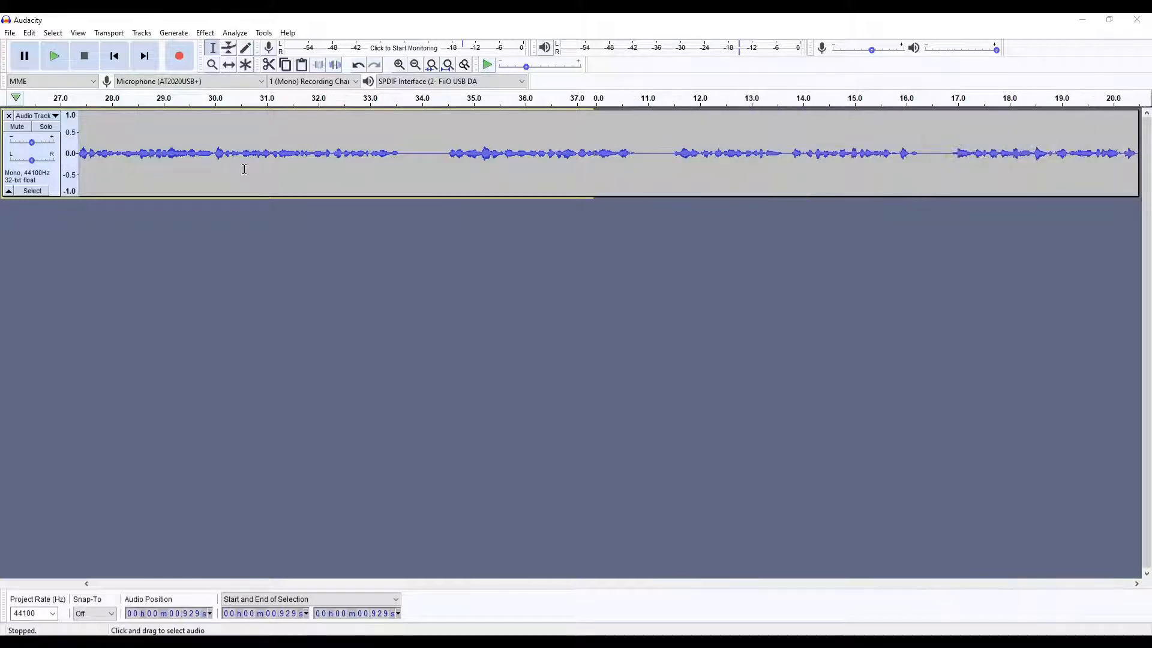
Step: Play the recorded take back from near the start, then stop playback
click(55, 56)
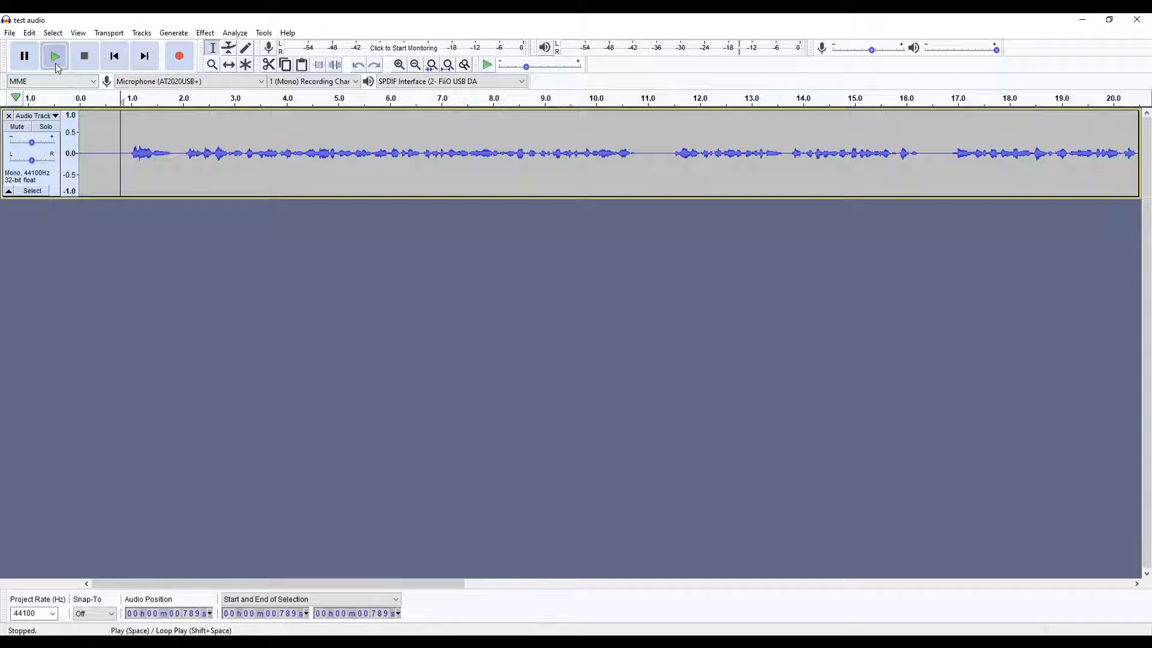
click(55, 56)
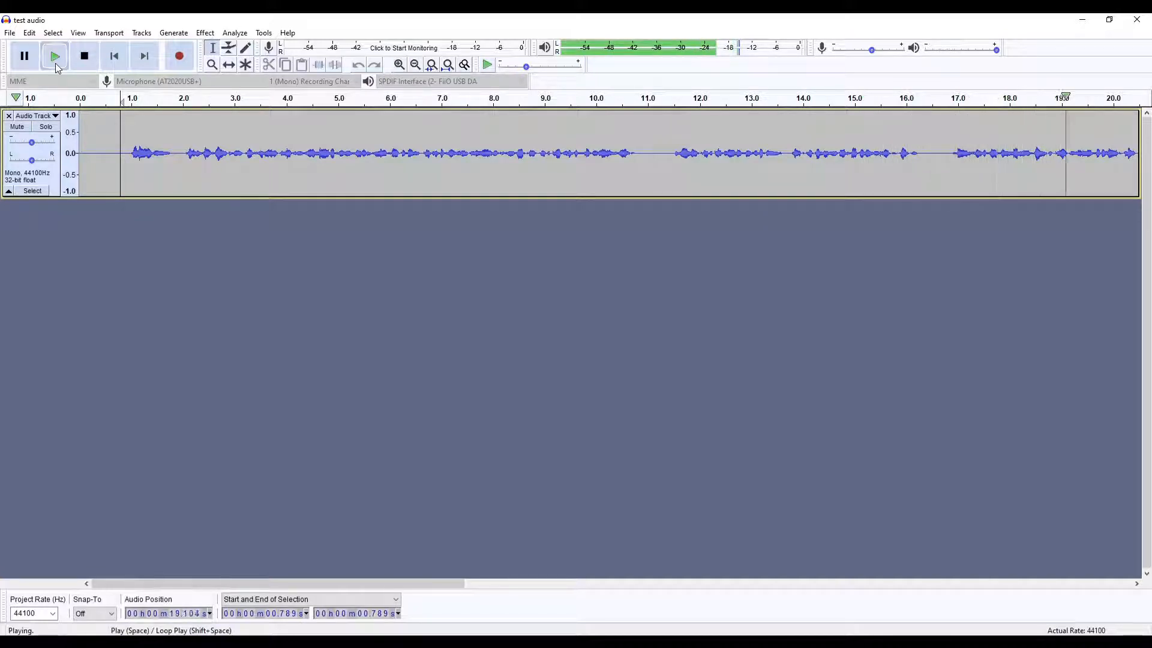
click(84, 56)
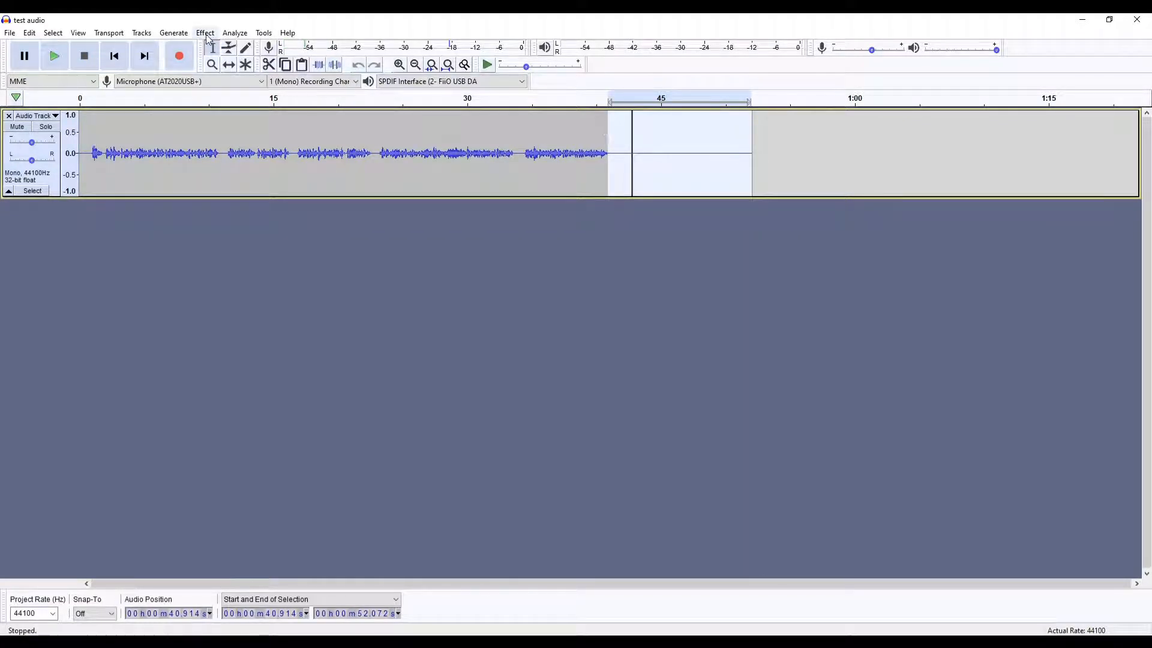
Step: Capture a noise profile from the silent stretch after 40 seconds
click(204, 32)
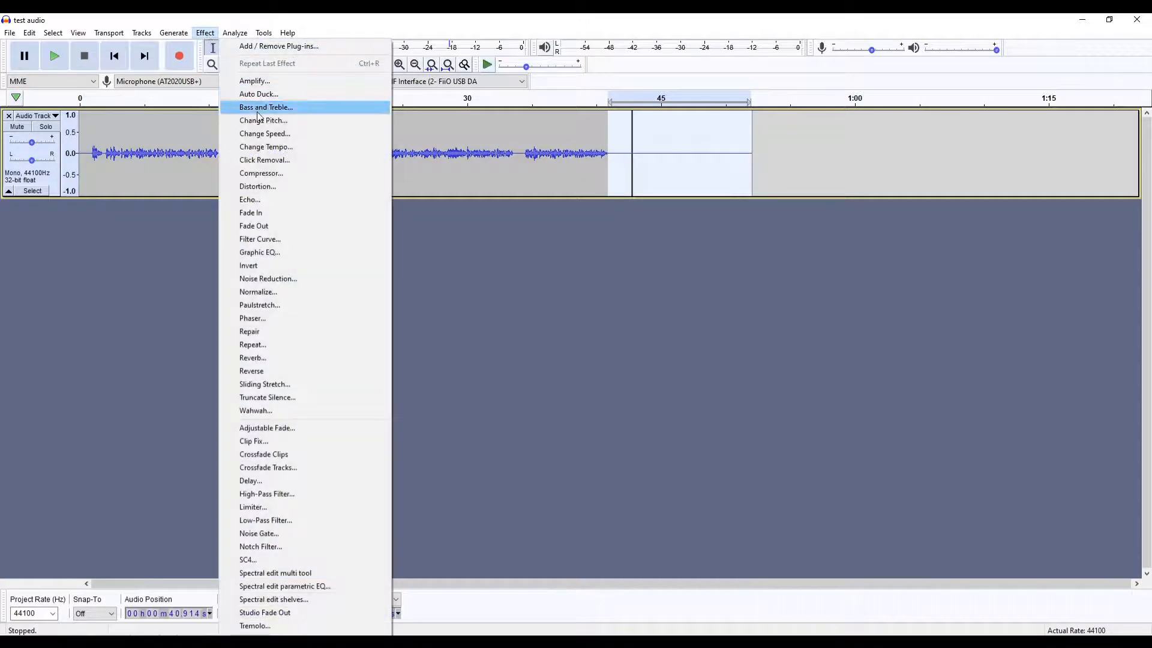
click(268, 278)
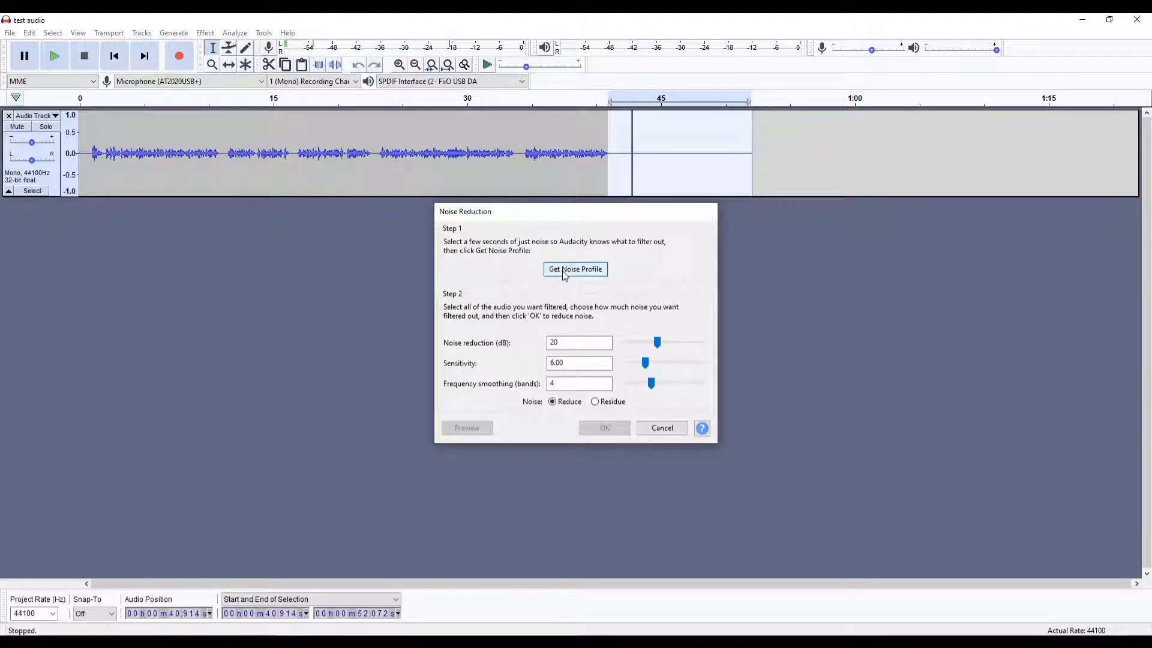
click(576, 268)
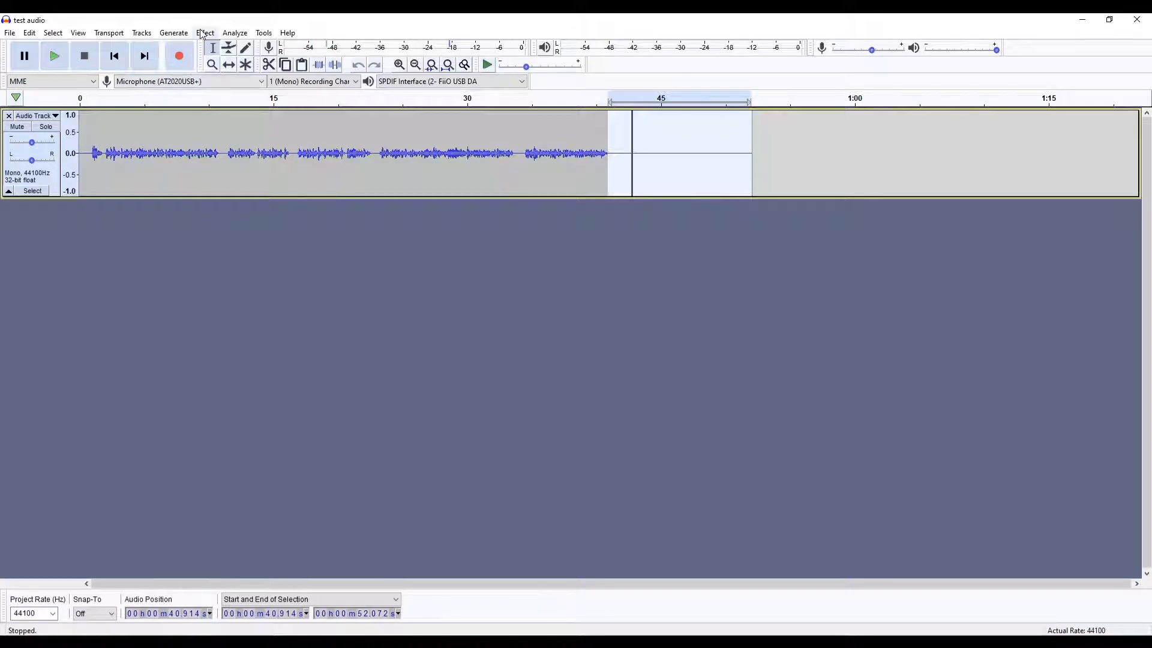
Step: Apply Noise Reduction to the recording using the captured profile
click(205, 32)
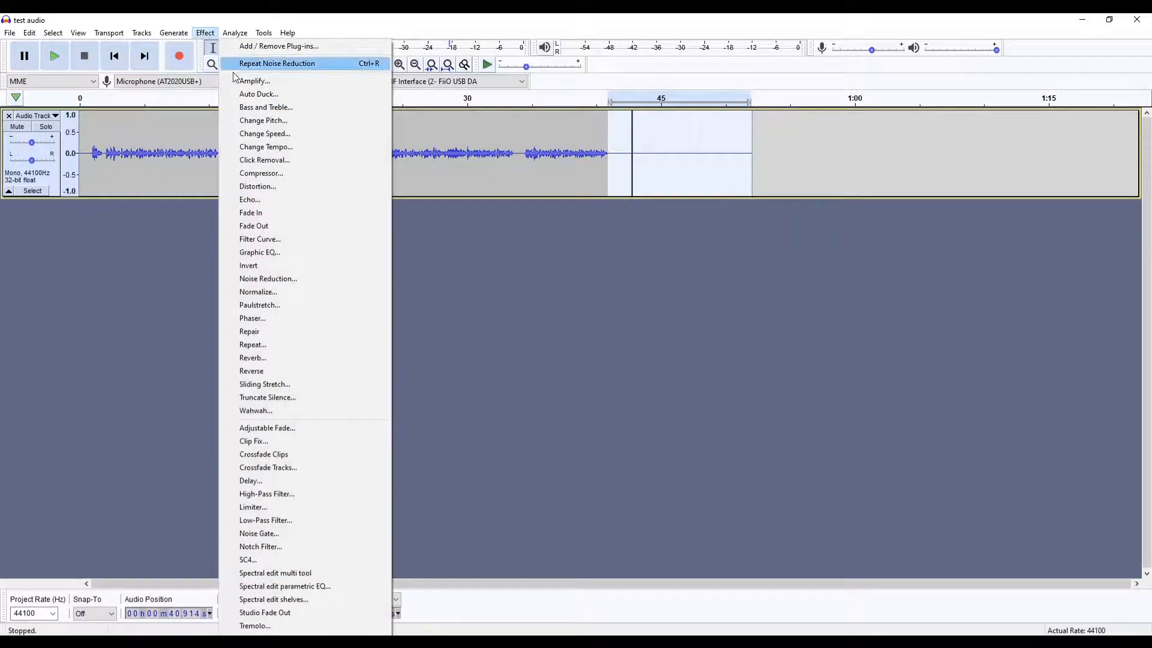
click(268, 278)
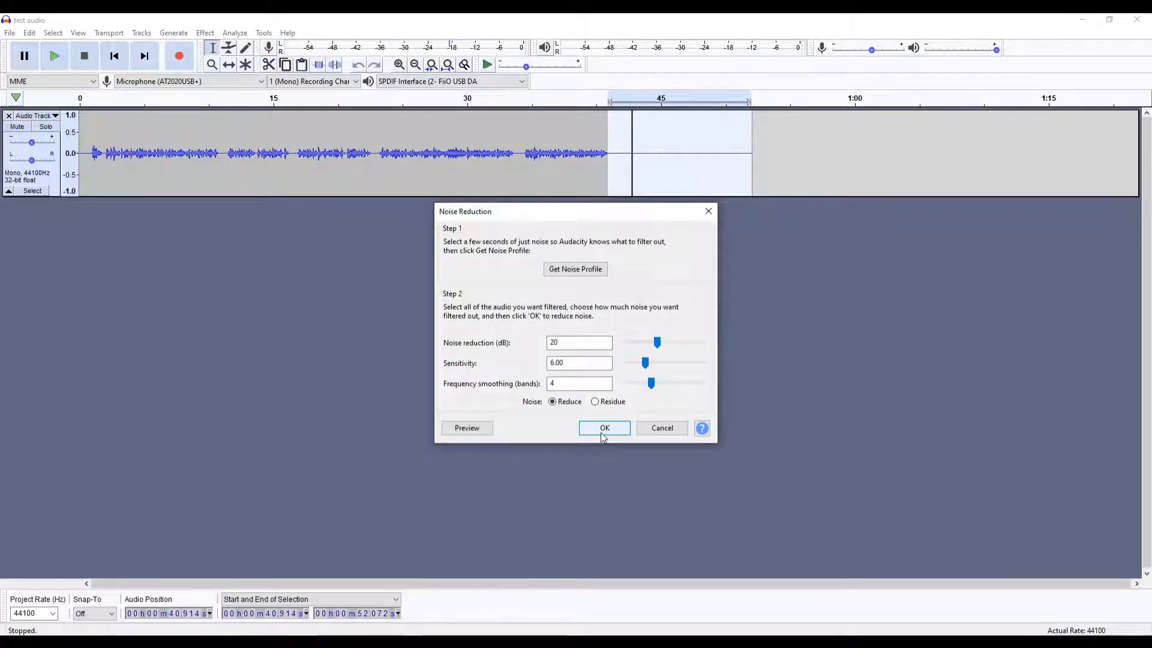
click(604, 428)
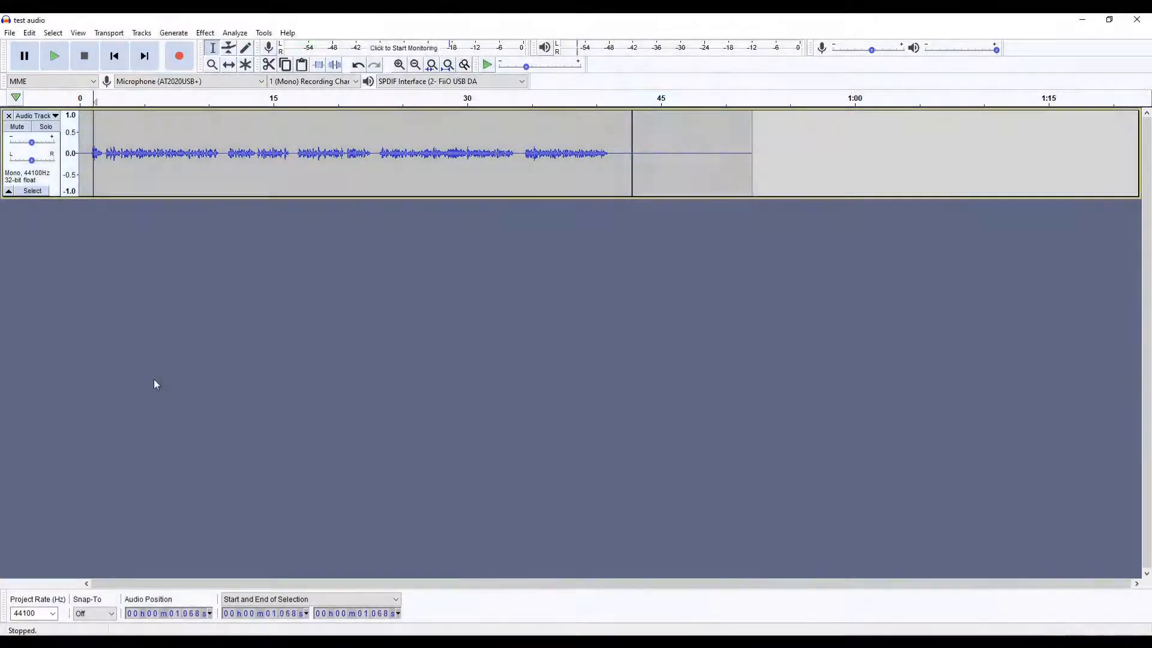
click(54, 56)
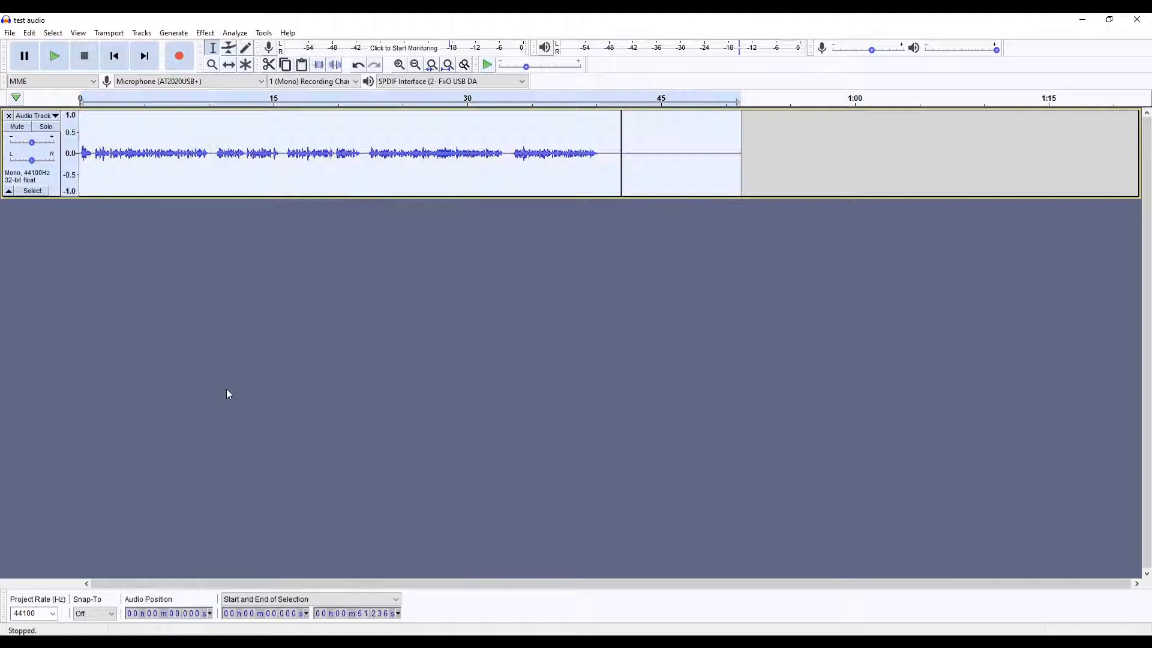
Step: Select all audio and normalize to a 0.0 dB peak with DC offset removed
key(ctrl+a)
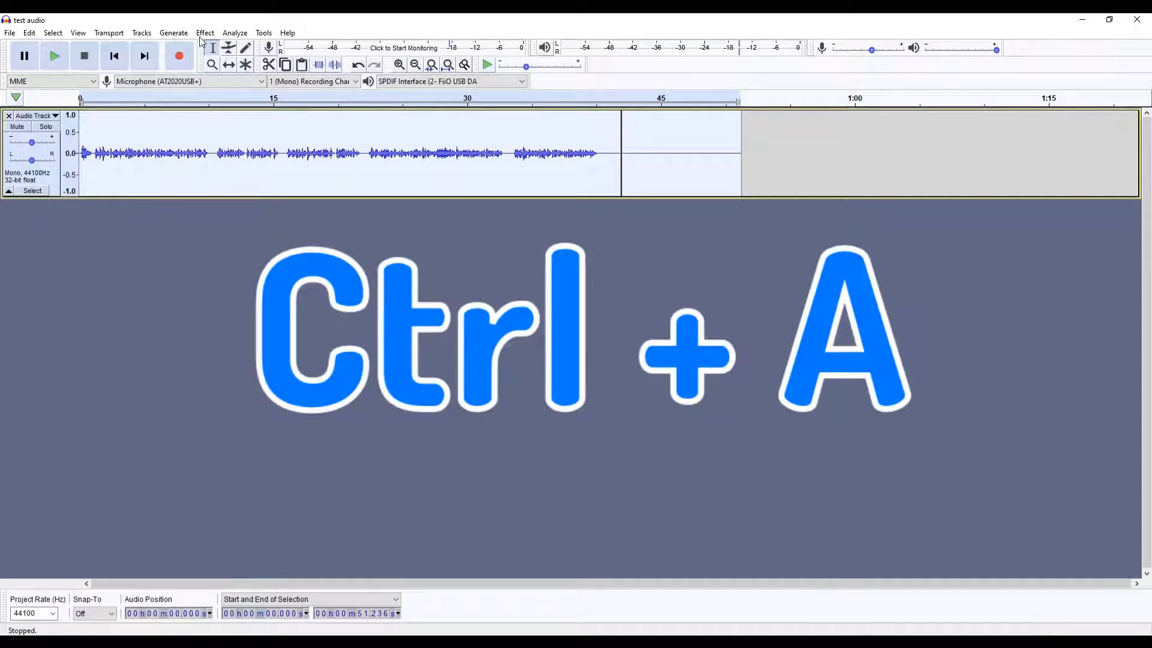
click(204, 33)
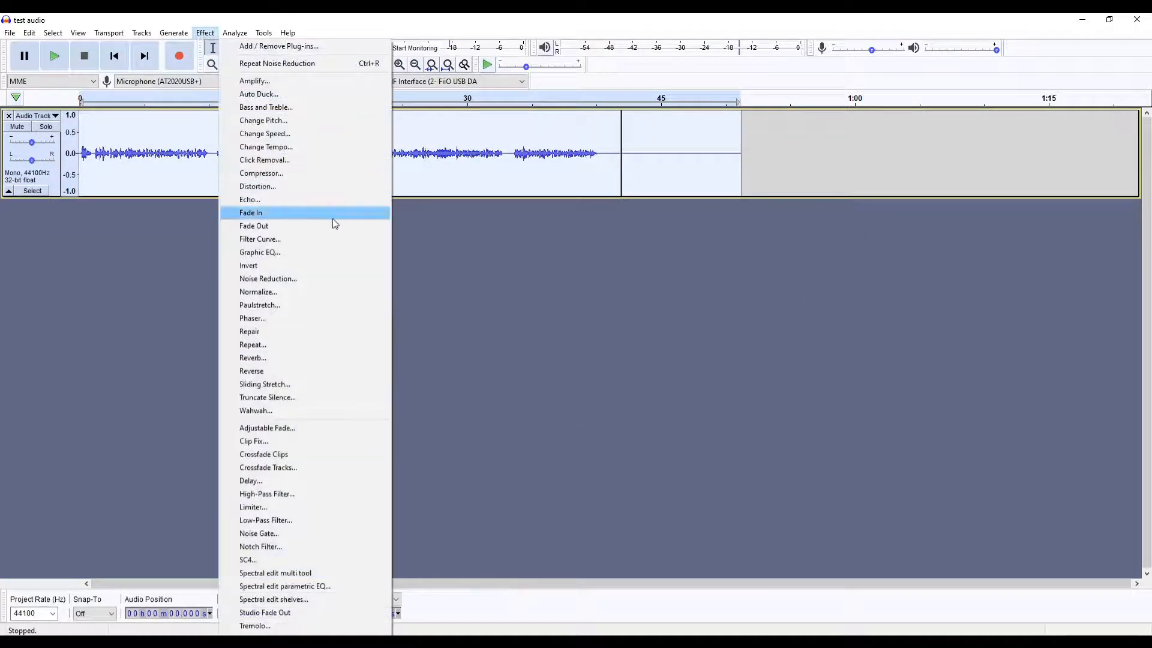
click(258, 292)
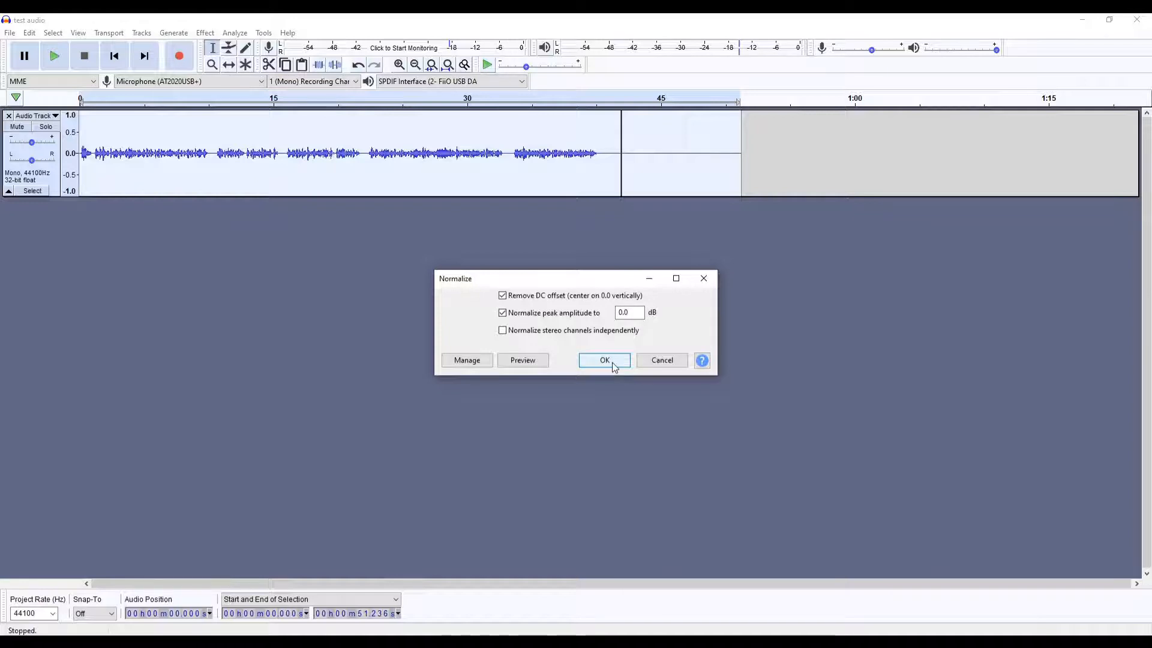
click(604, 359)
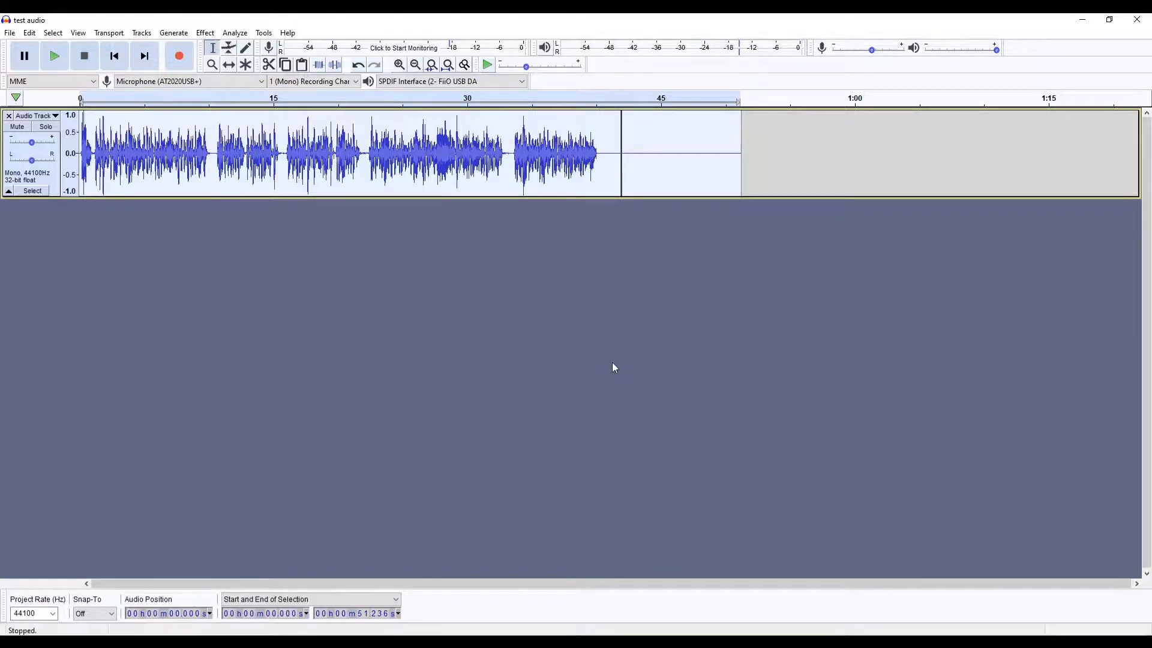
Step: Switch the voiceover track display to Waveform (dB)
click(54, 56)
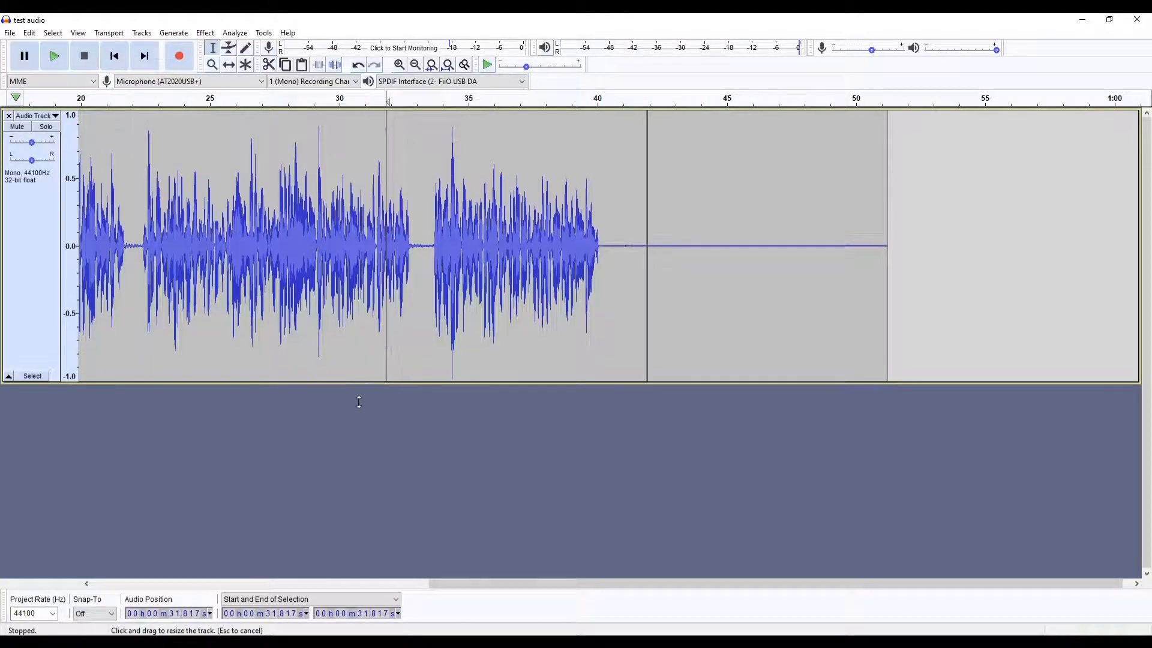
click(35, 116)
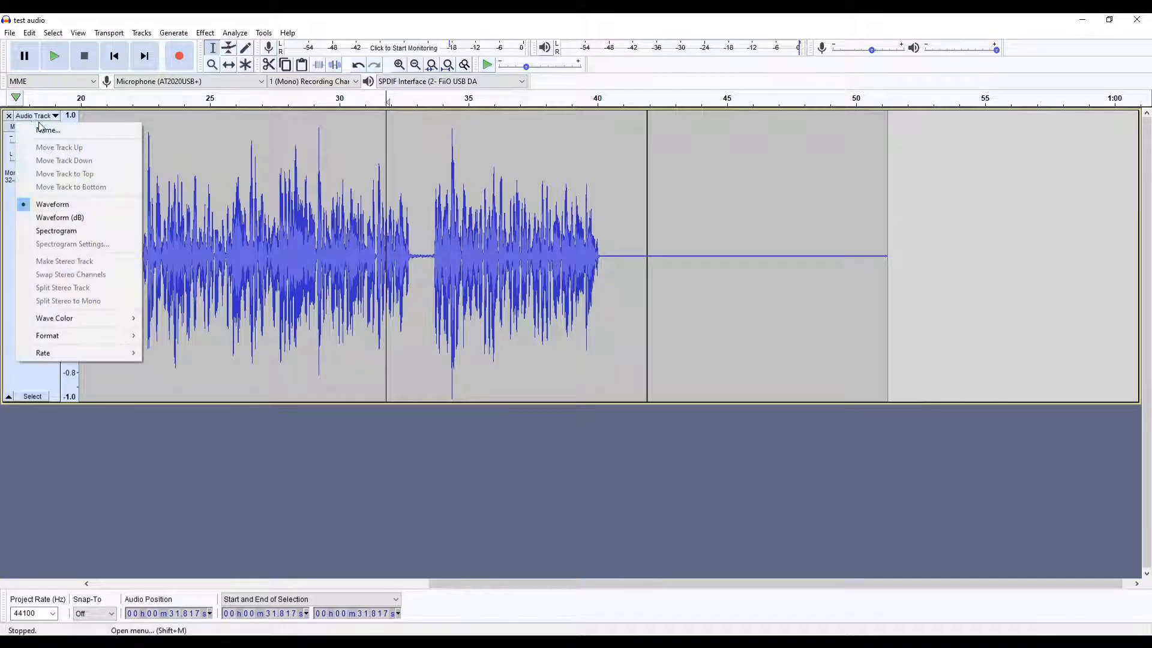
mouse_move(59, 217)
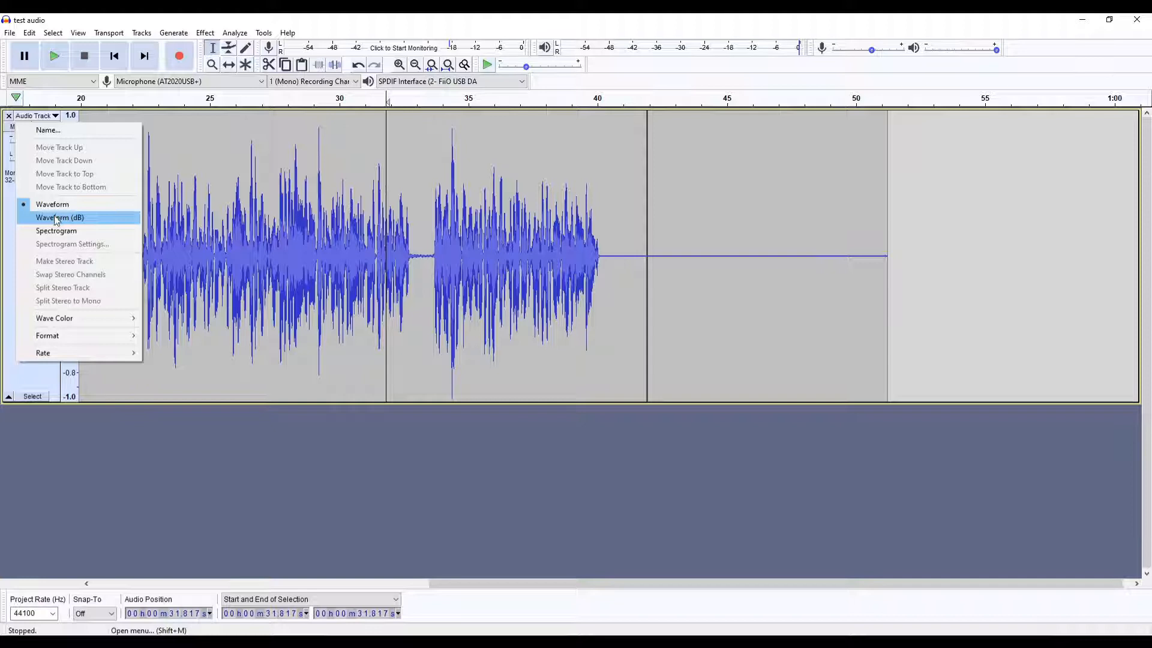
click(60, 217)
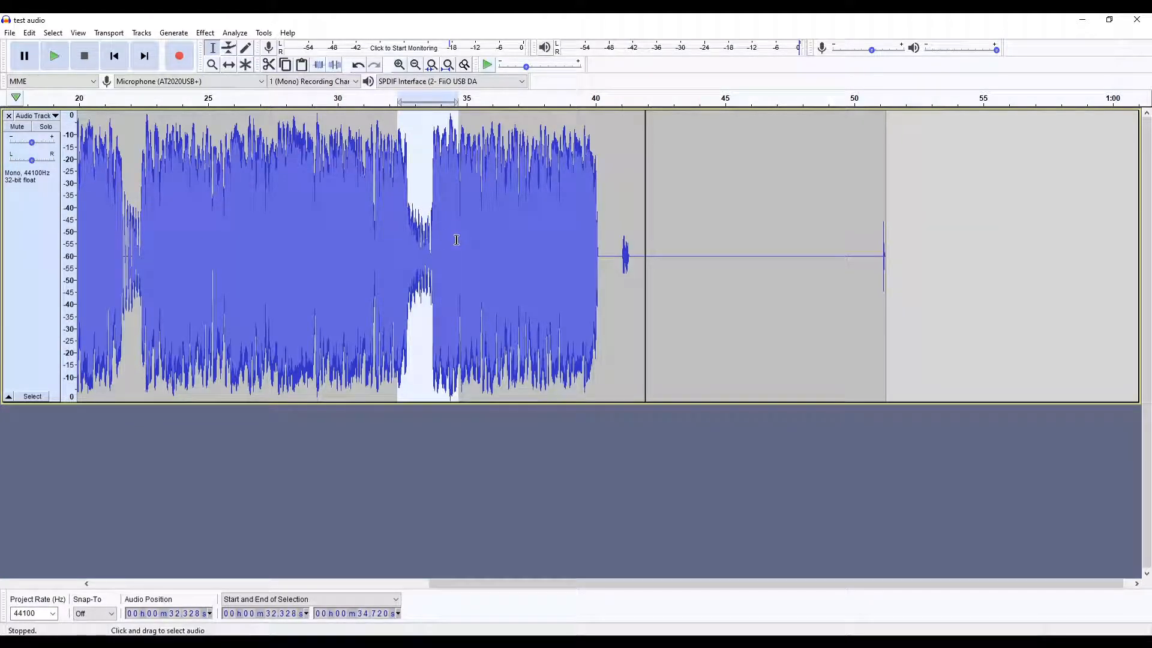
Step: Audition the short pause near 33 seconds
click(53, 56)
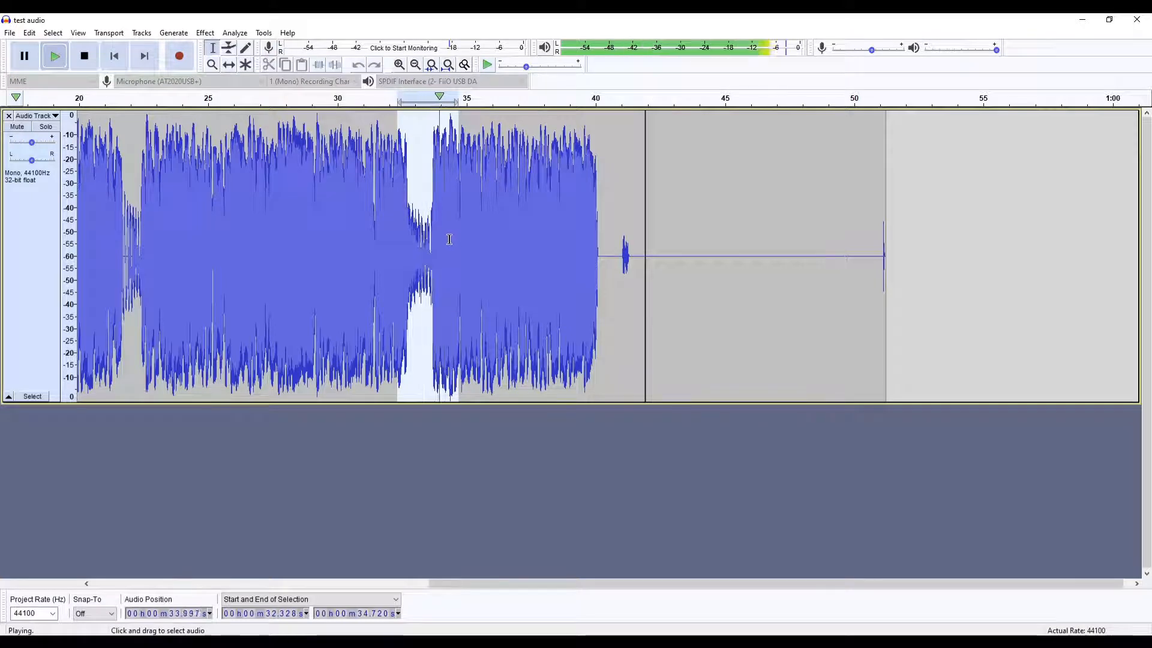
click(83, 56)
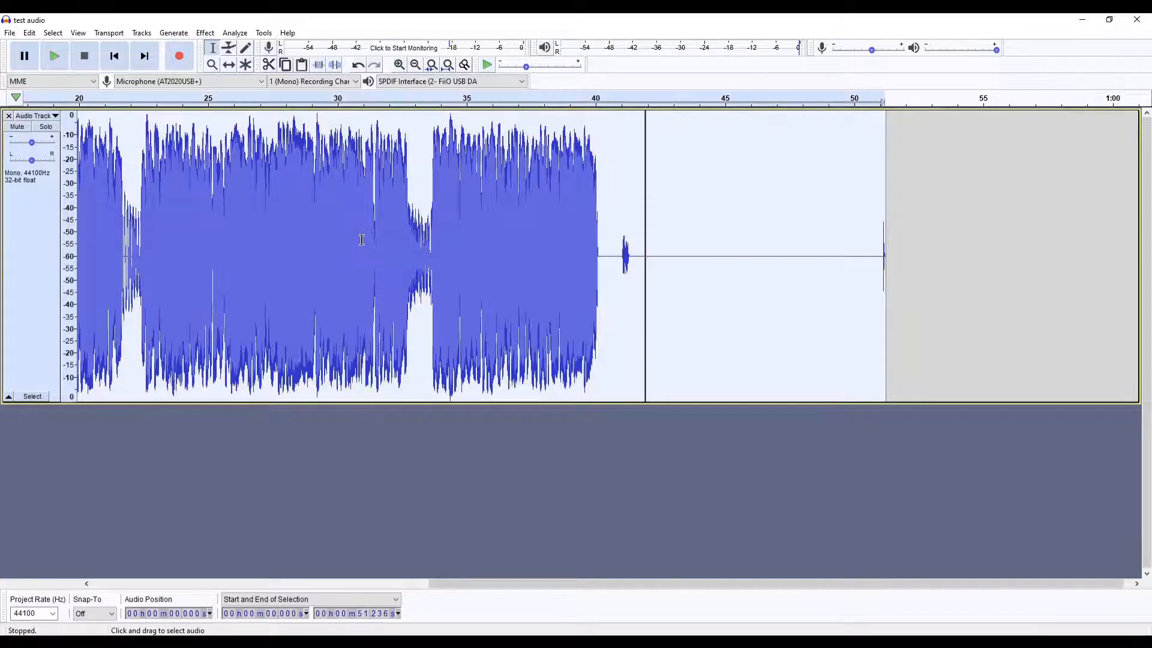
click(204, 32)
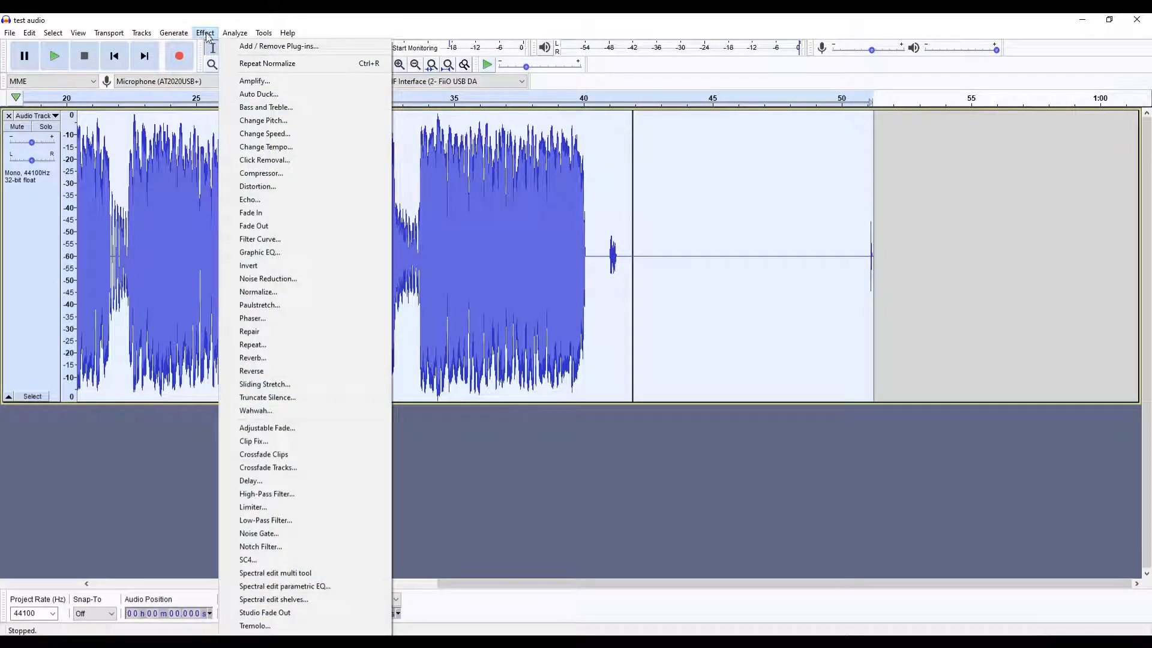
Step: Apply Noise Gate with a -38 dB gate threshold and -40 dB level reduction
click(259, 533)
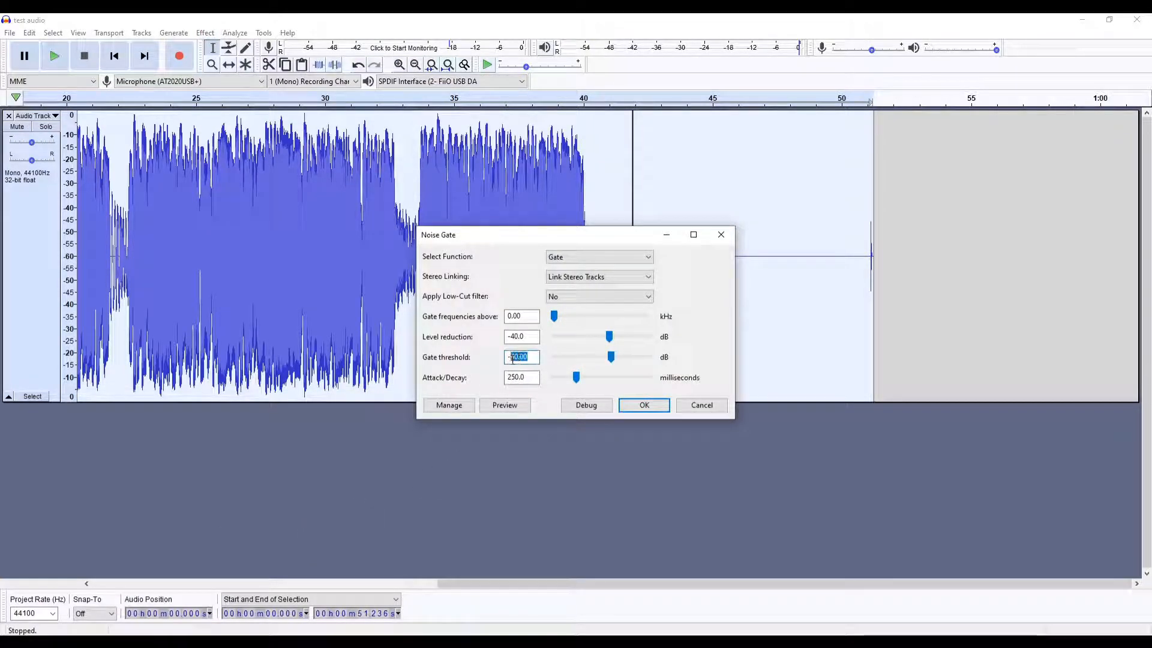
text(-38)
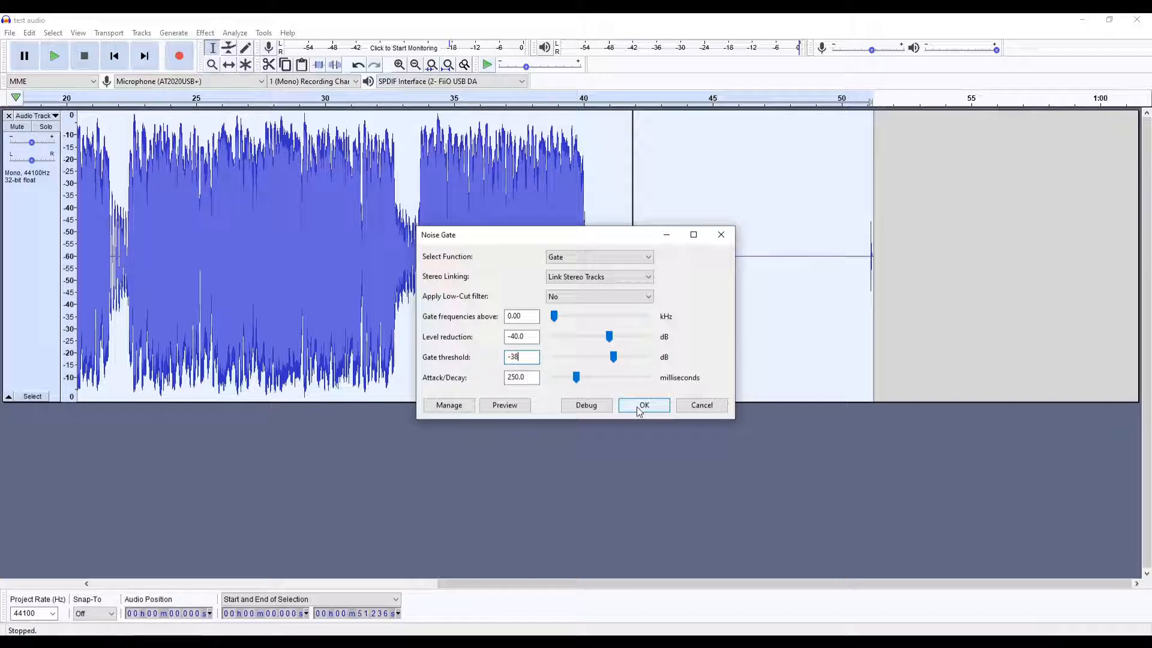
click(643, 405)
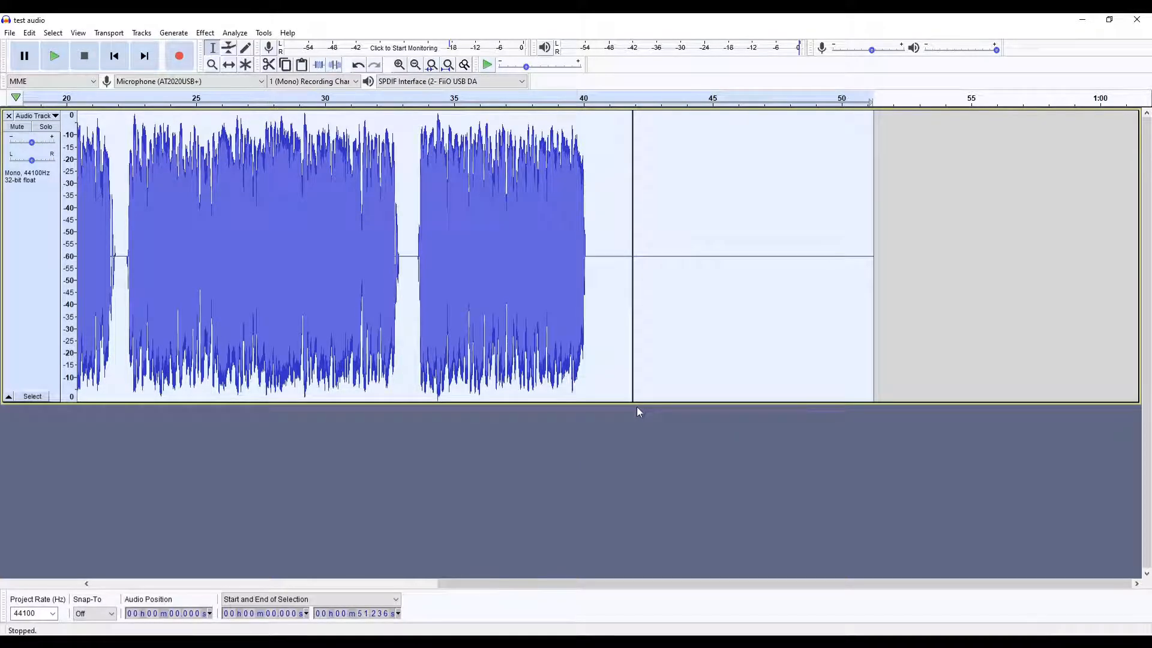
mouse_move(379, 298)
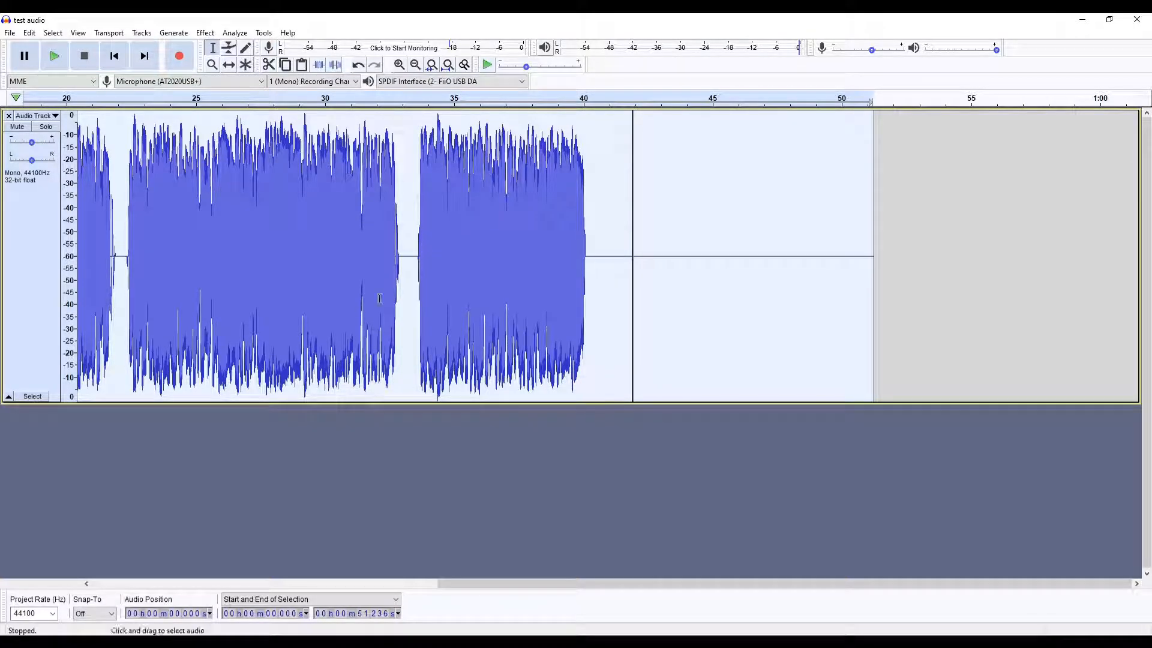
click(54, 55)
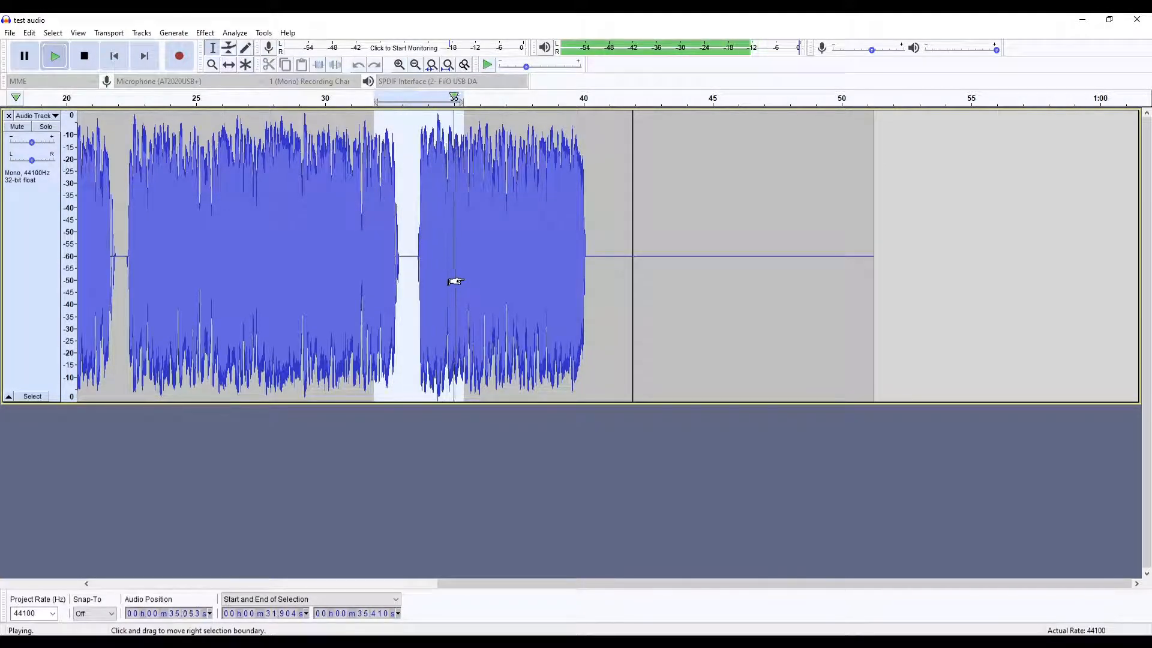
click(83, 56)
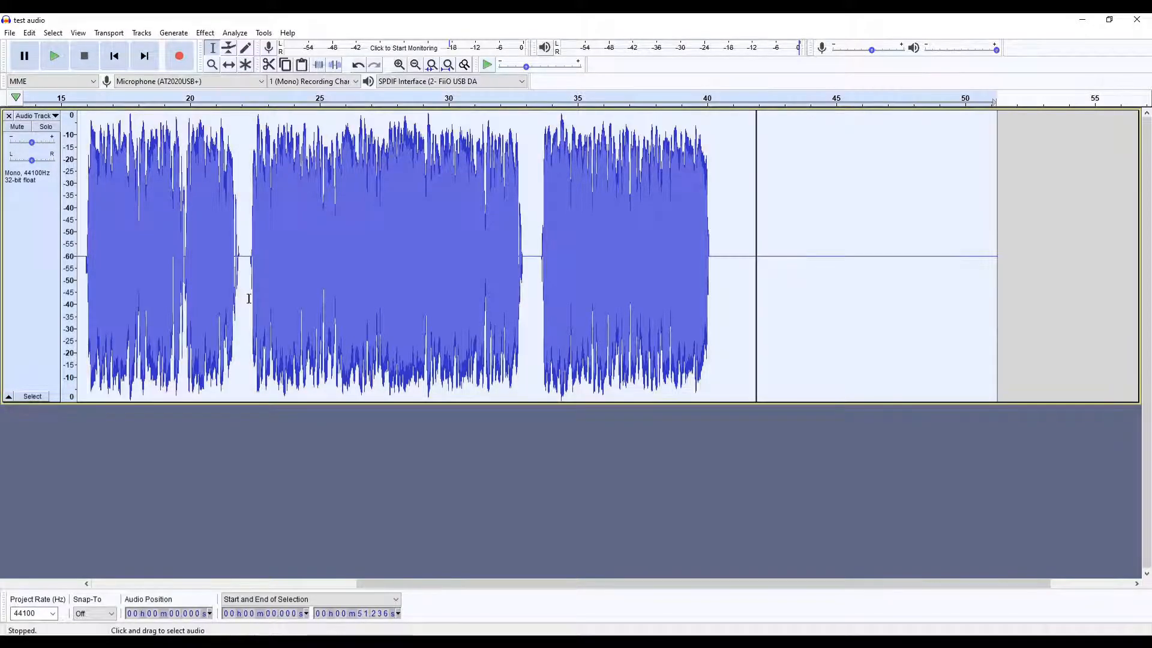
Step: Apply Compressor: -20 dB threshold, -50 dB noise floor, 3:1 ratio, 0.20 s attack, 1.0 s release
click(204, 32)
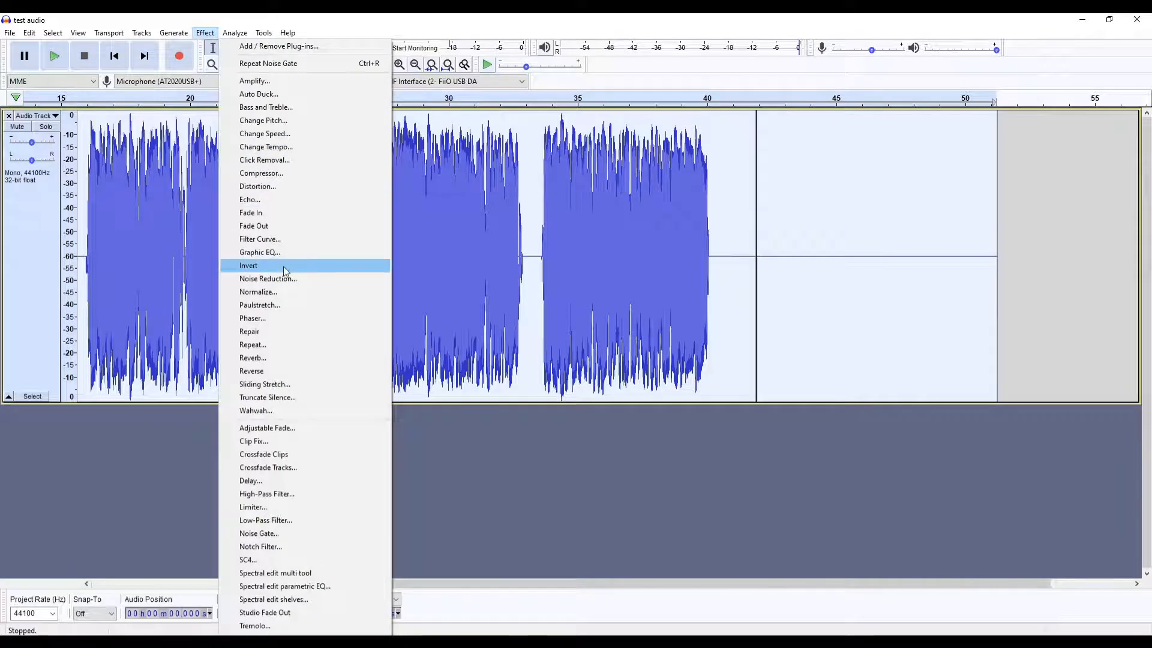
click(261, 173)
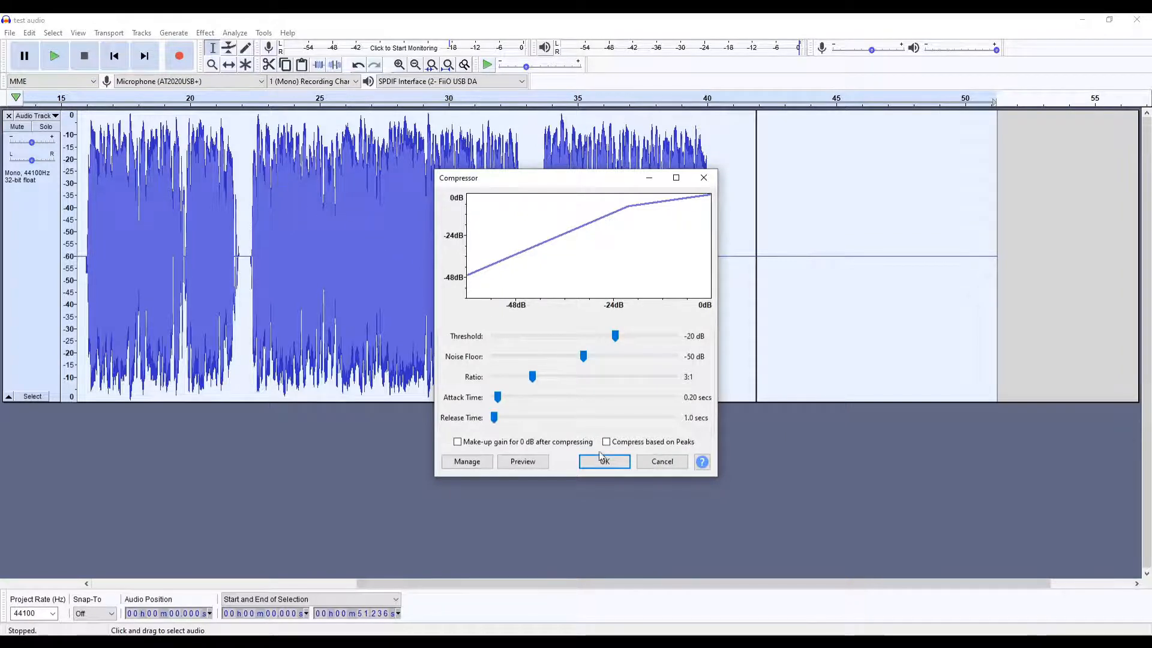
click(604, 462)
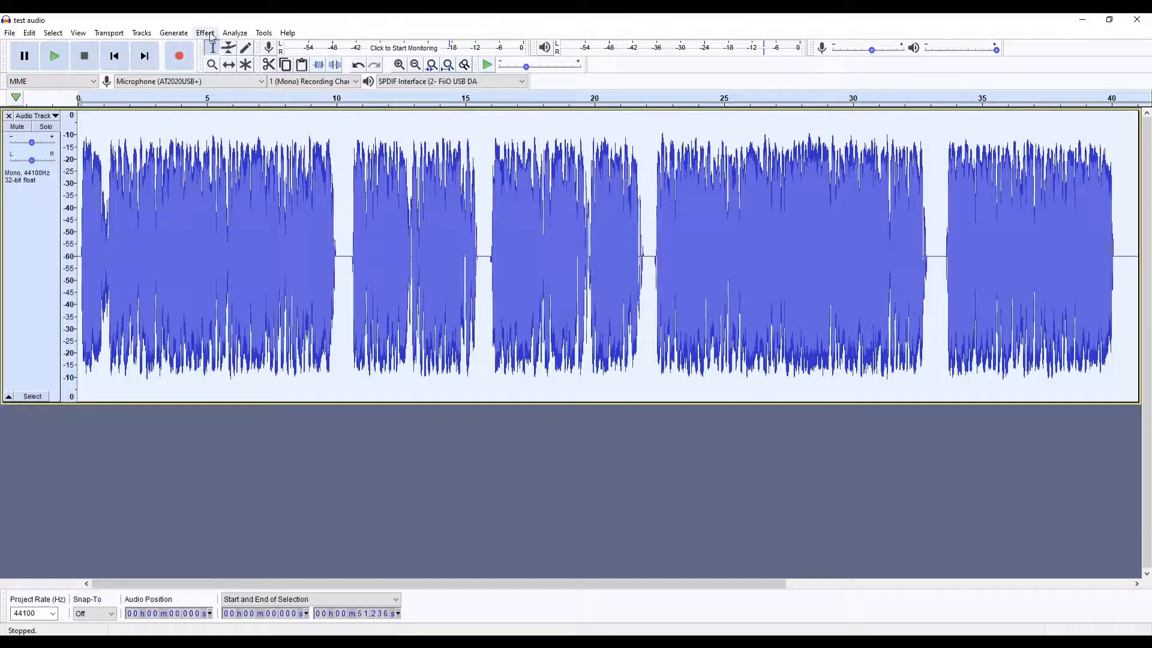
Step: Apply a Filter Curve boosting lows 9 dB below 100 Hz, then play it back
click(205, 33)
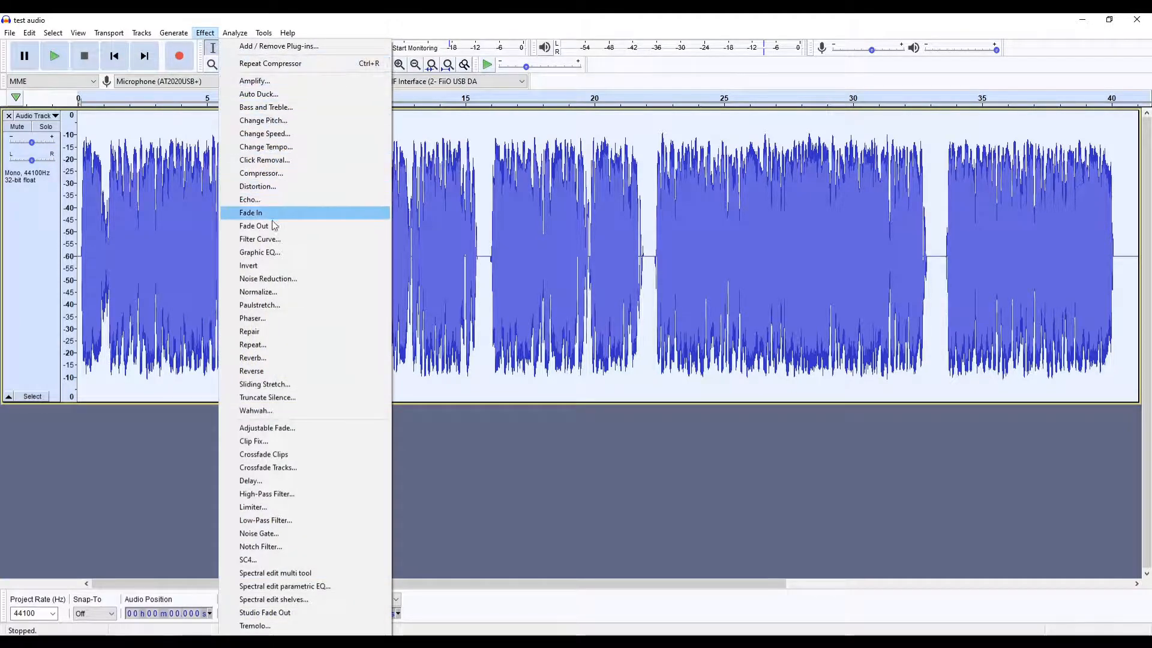
click(259, 238)
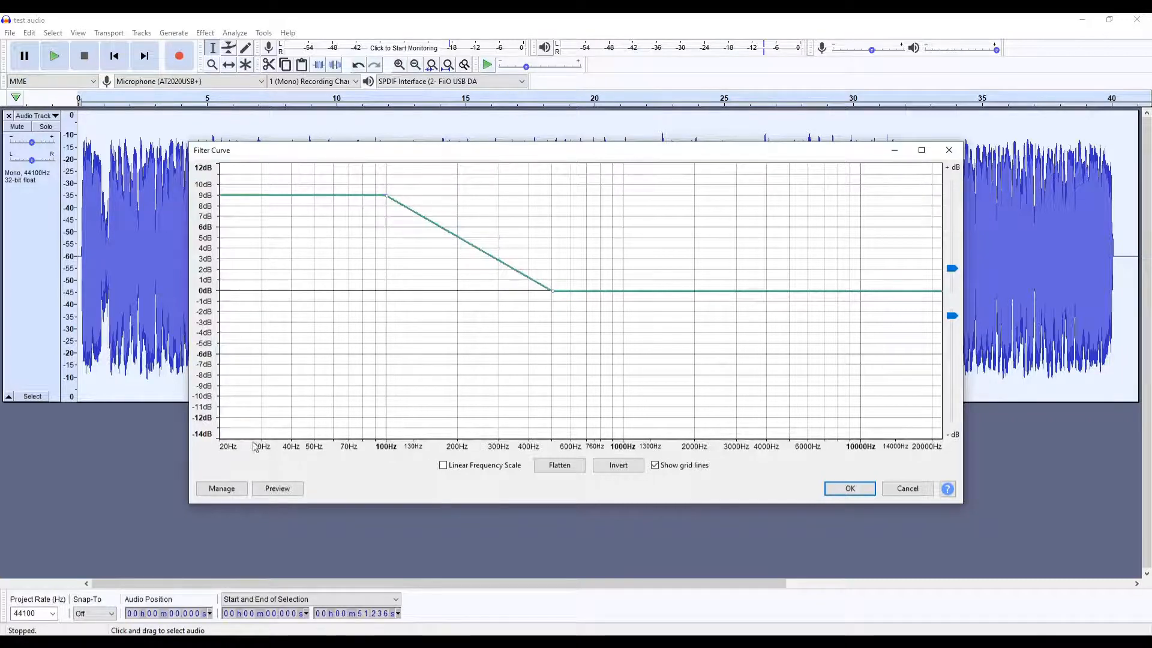
click(221, 489)
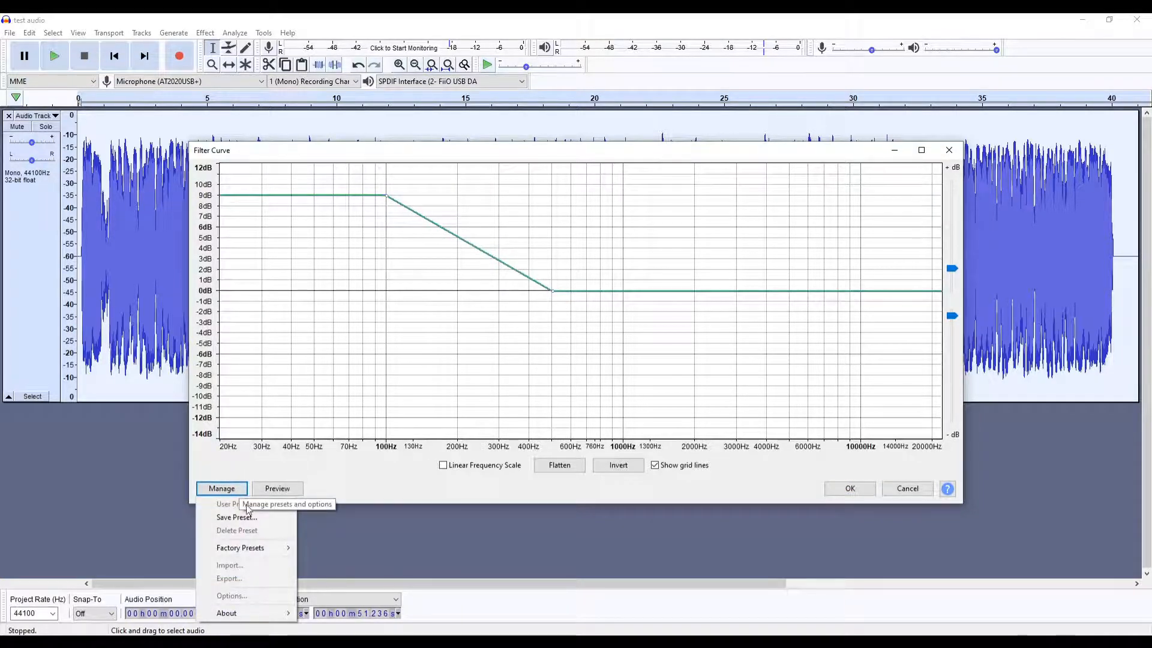
click(240, 547)
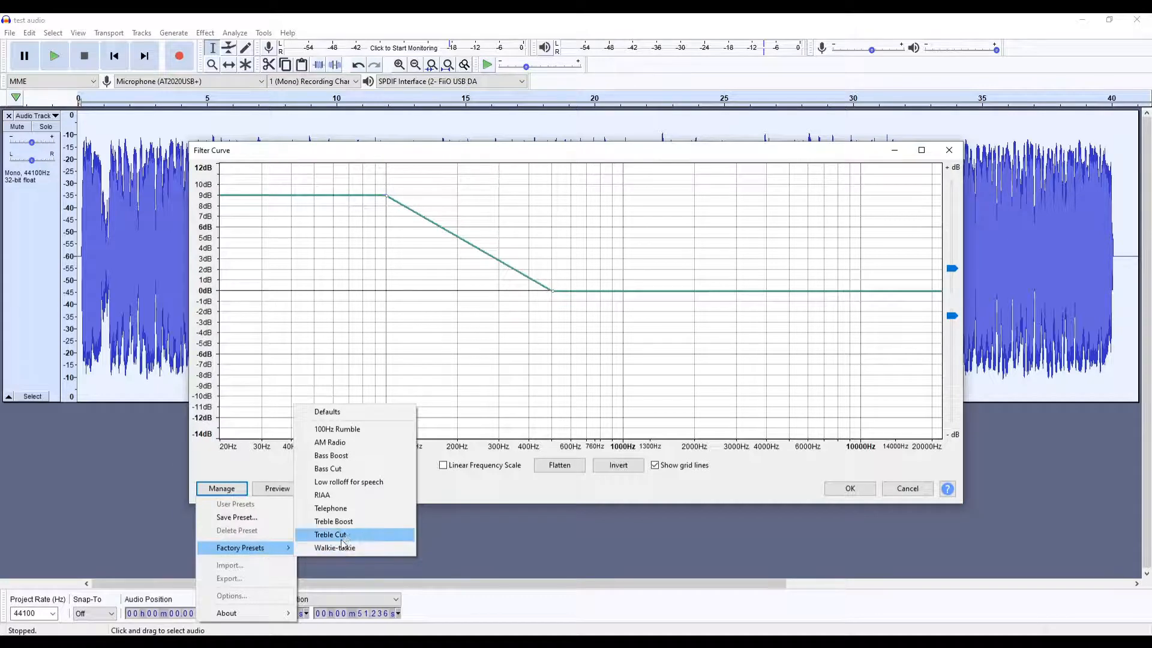
mouse_move(355, 455)
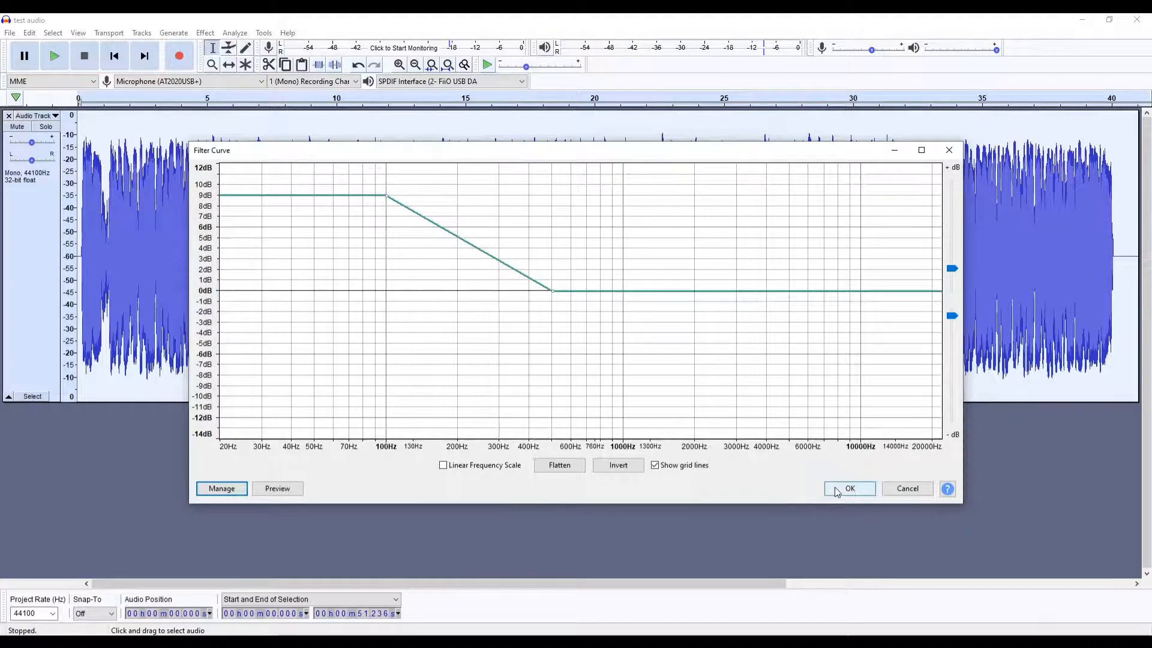
click(849, 488)
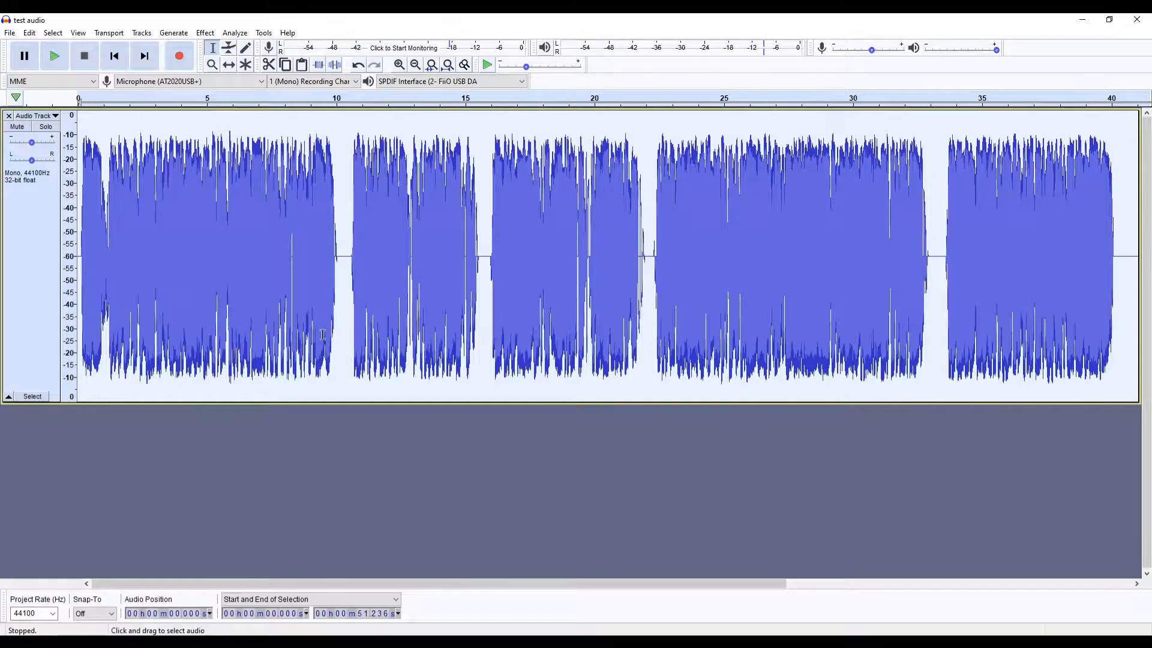
click(53, 56)
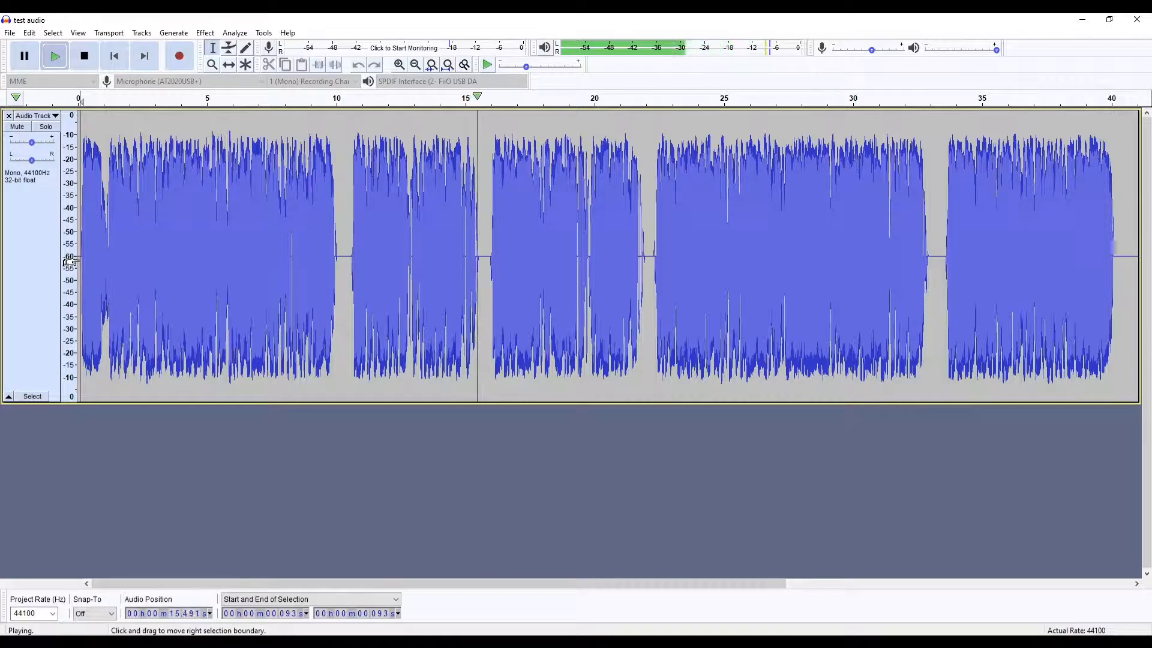
click(83, 56)
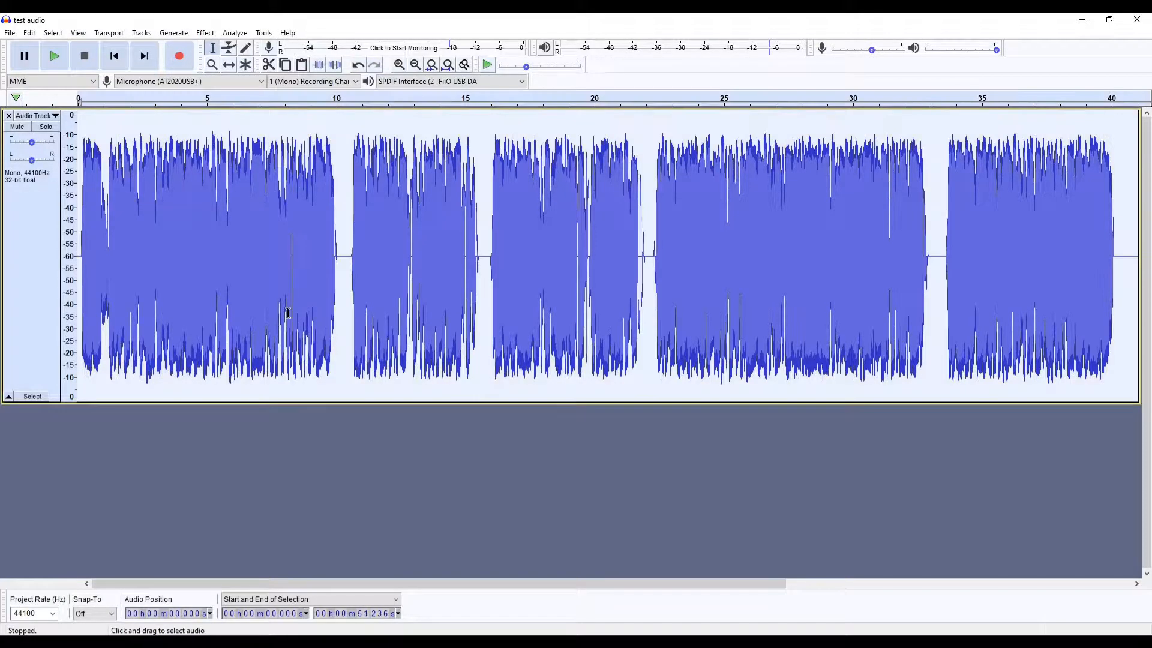
Step: Normalize to a -3 dB peak with DC offset removed, then start playback
click(204, 33)
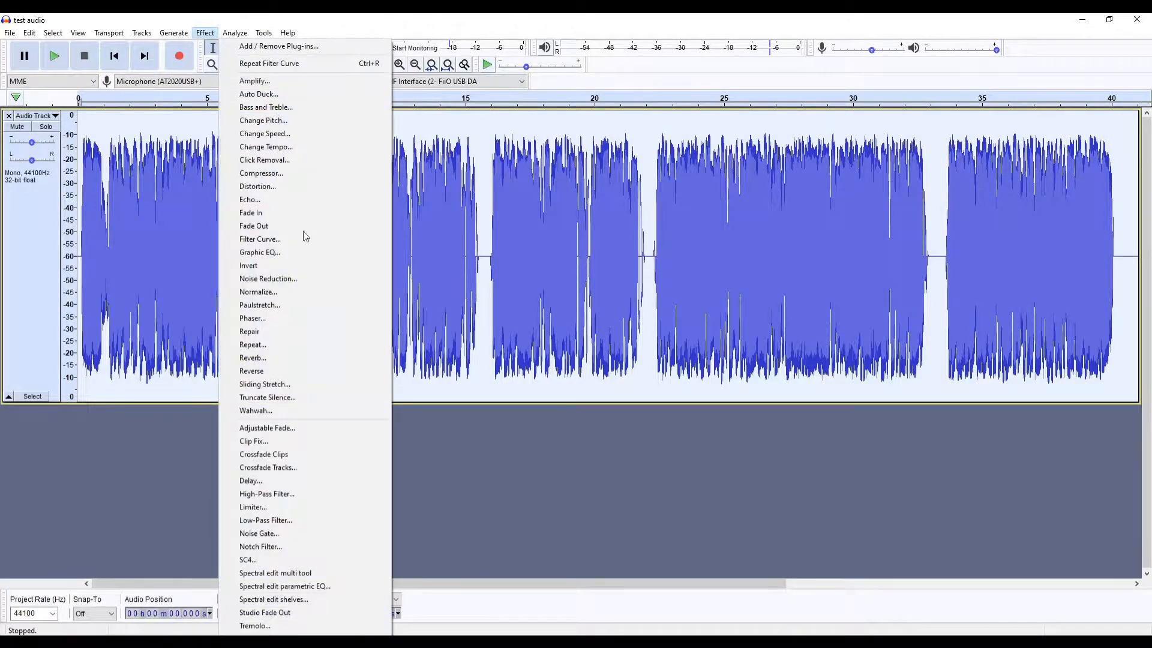
click(258, 292)
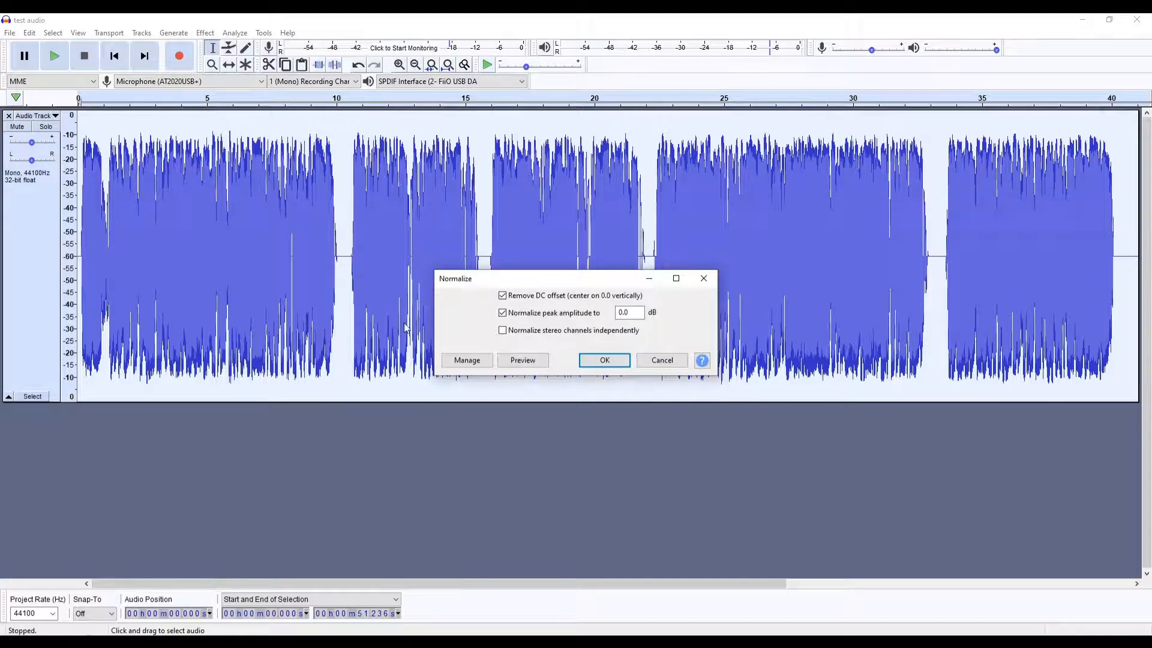
click(628, 312)
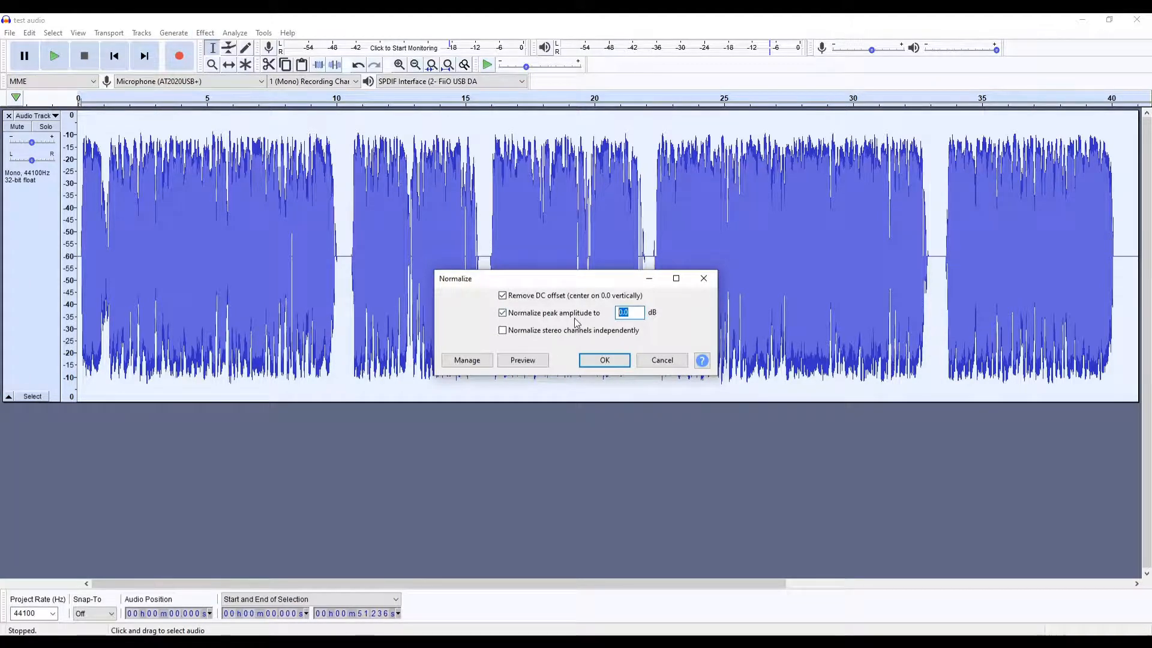
text(-3)
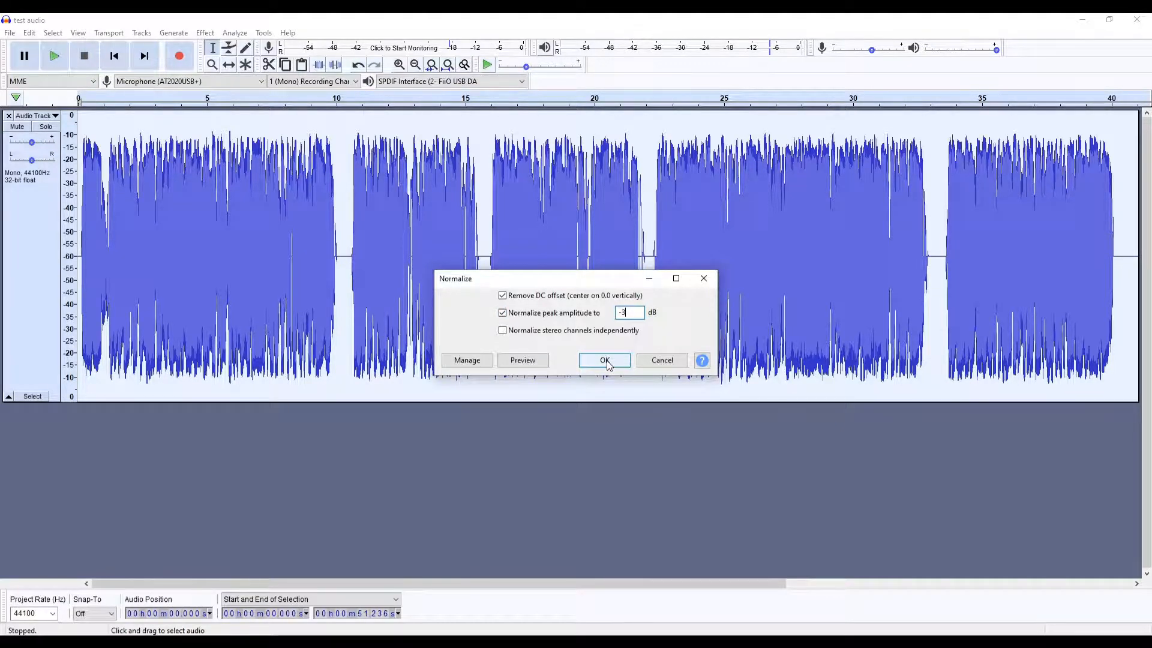
click(604, 360)
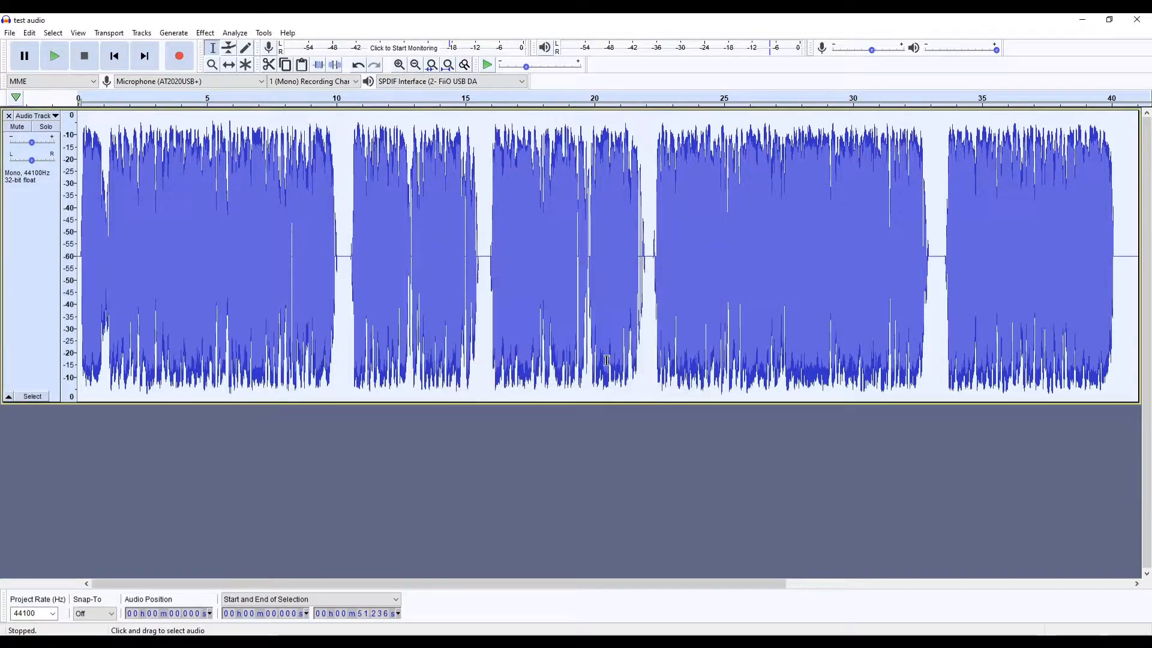
click(53, 56)
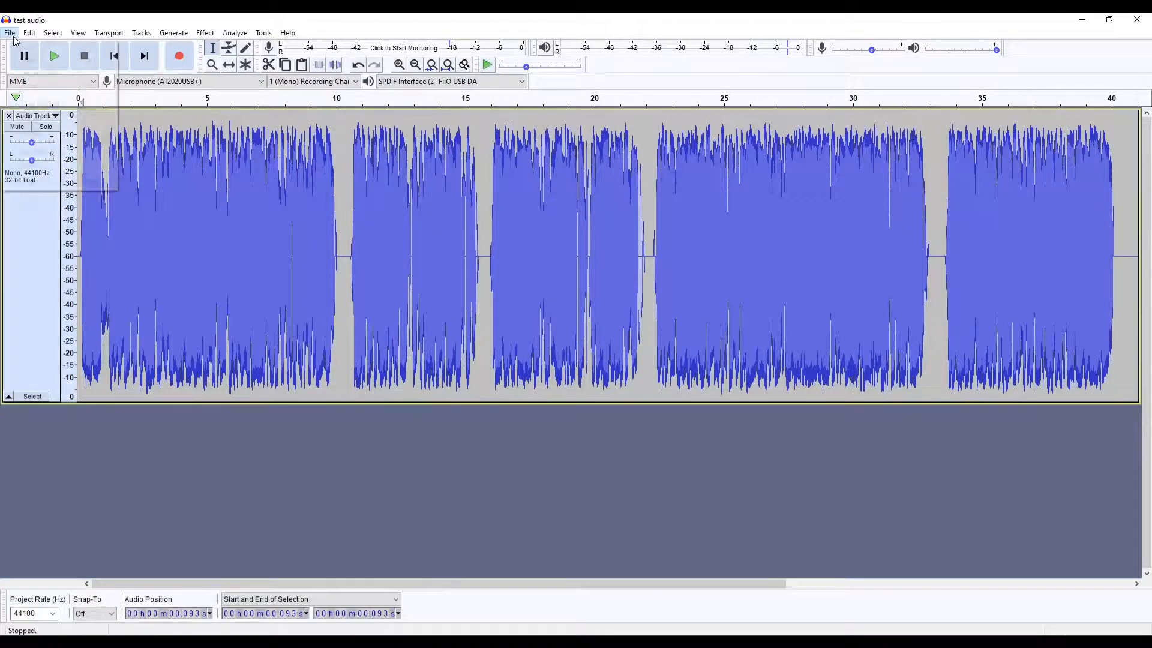
Step: Export the voiceover track via File > Export as WAV
click(10, 32)
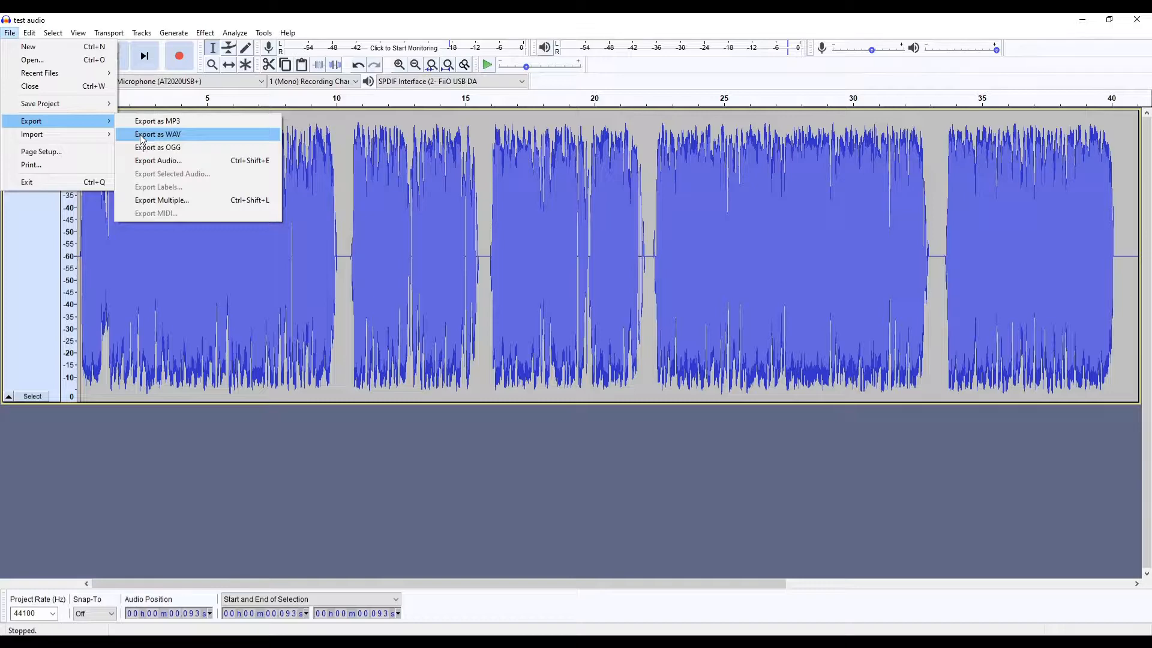
click(157, 133)
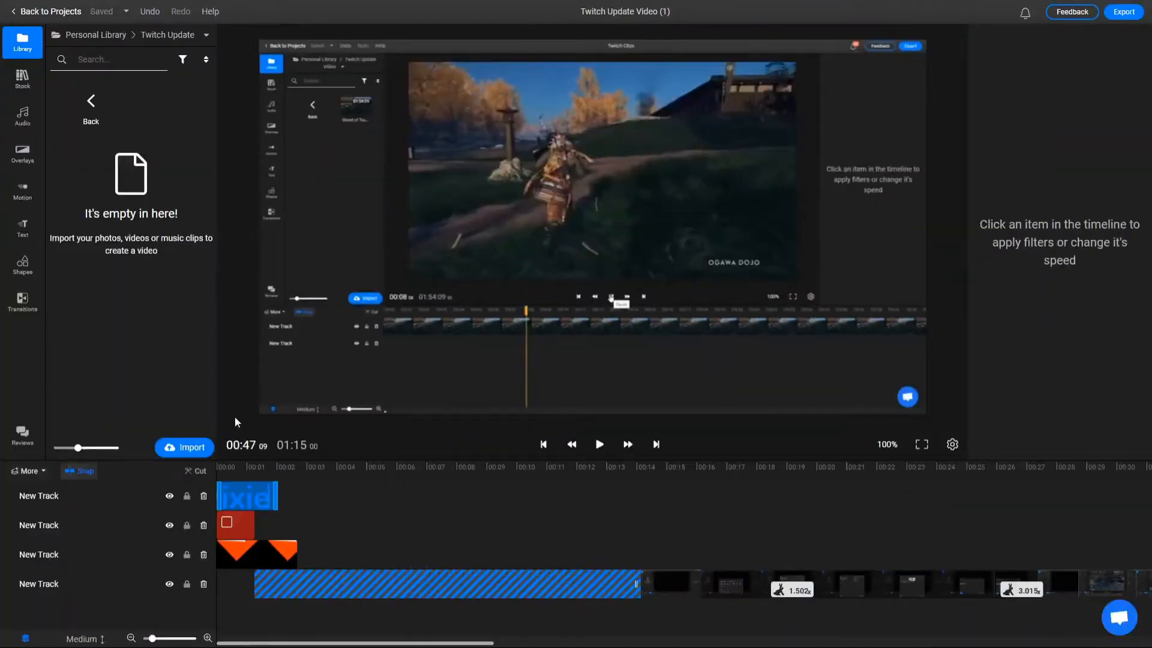
Step: Import voiceover.wav from My device into the Twitch Update Video library
click(184, 447)
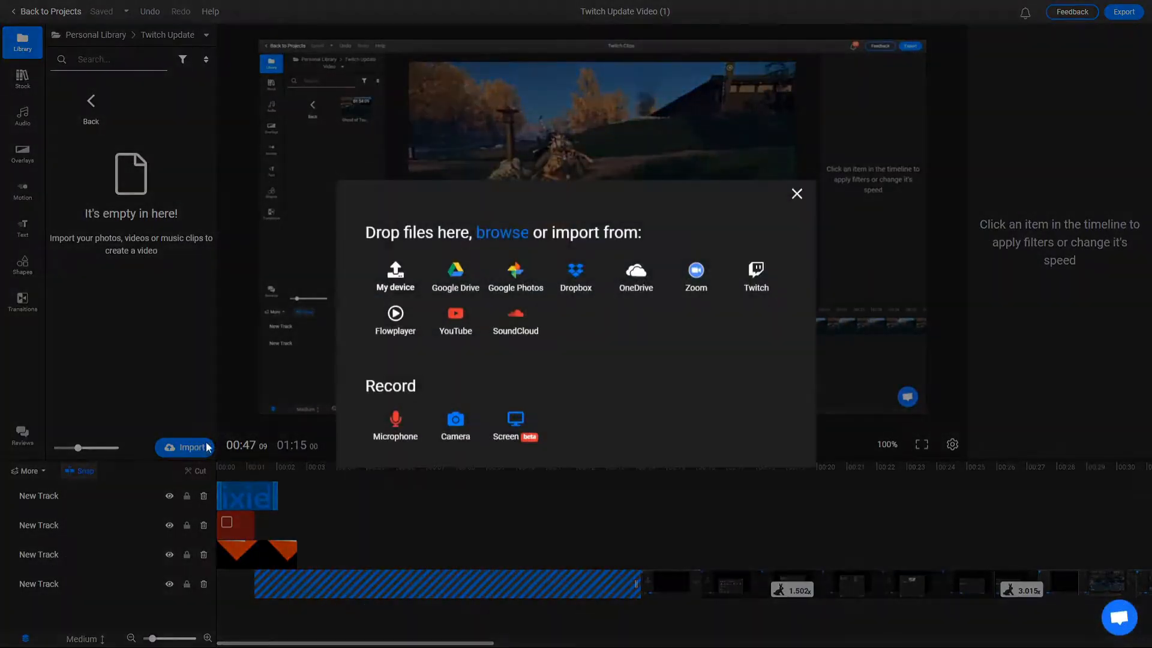
click(395, 277)
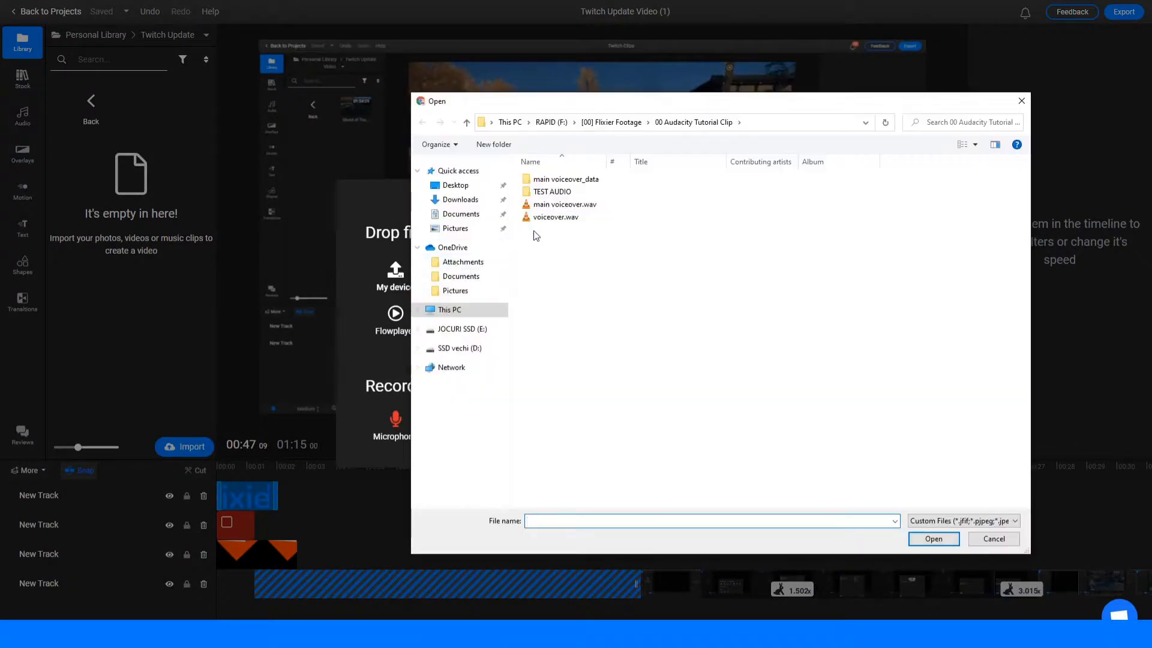
double_click(556, 217)
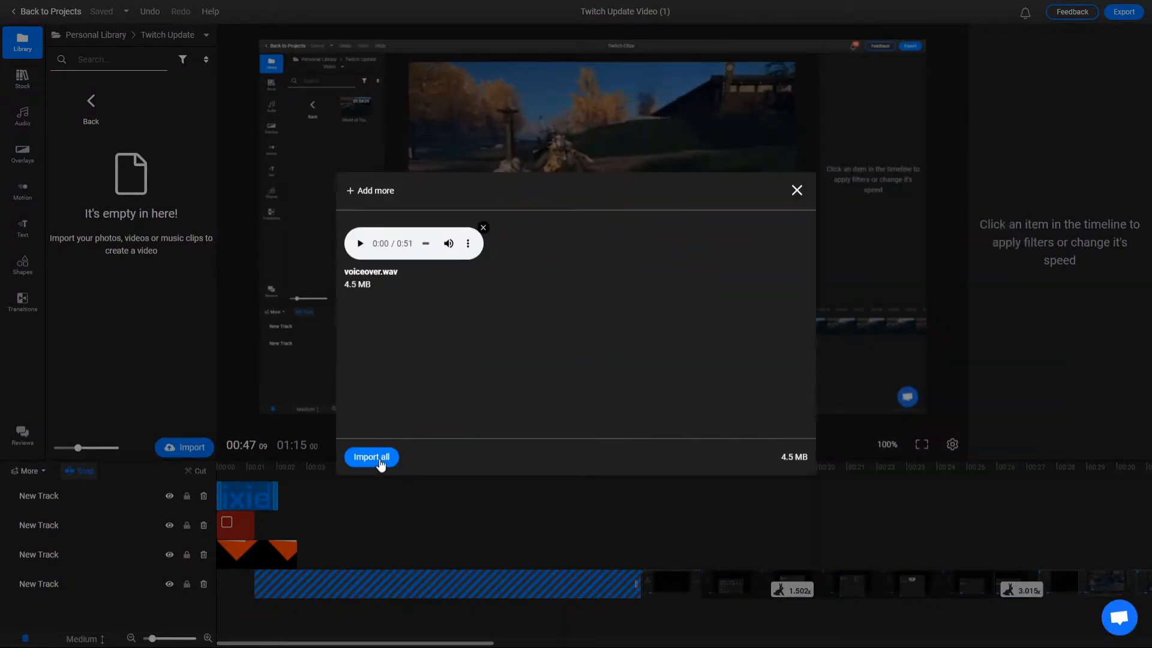
click(370, 456)
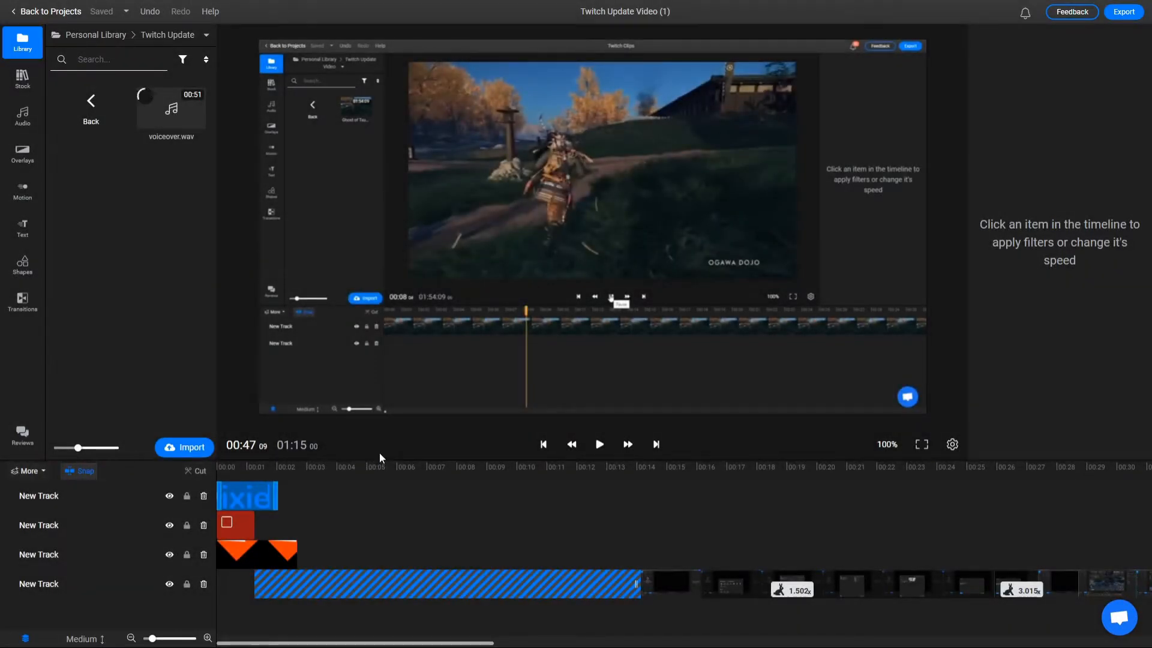